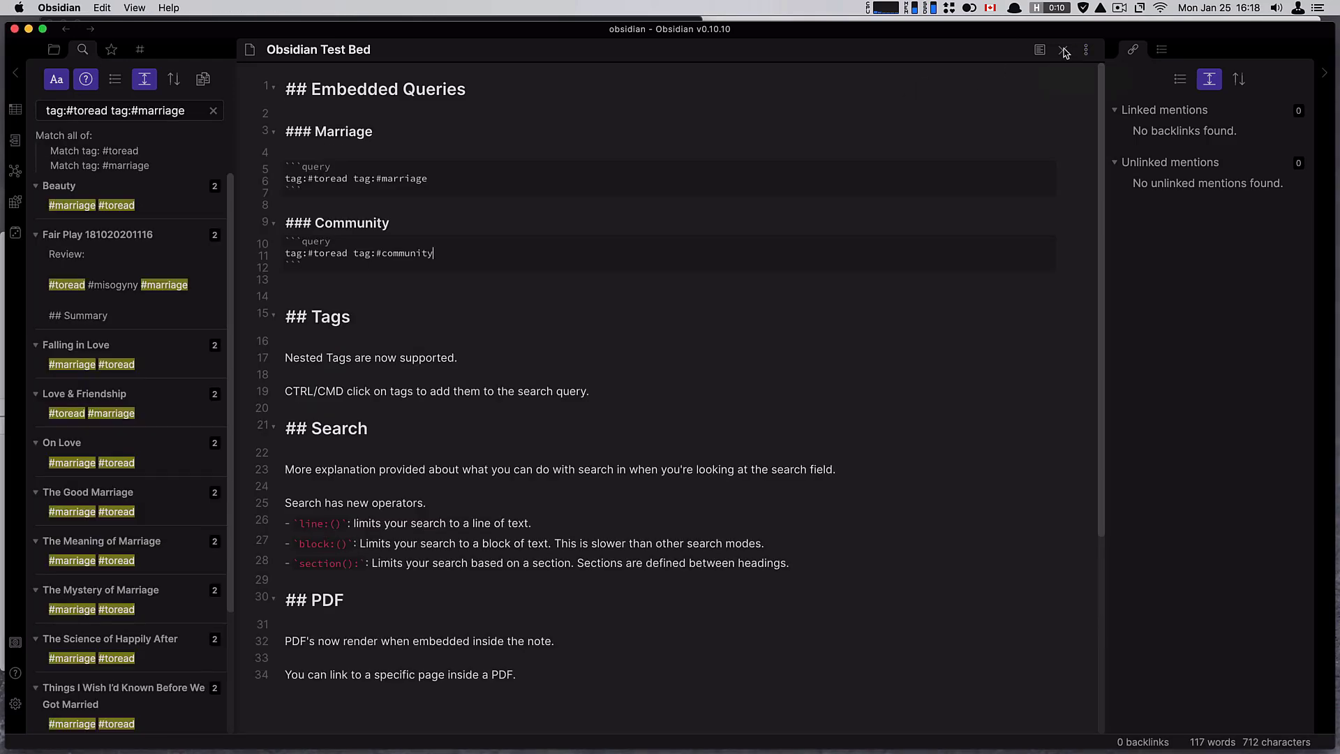
# Preview the finished Test Bed demo, then return to the original note
pyautogui.click(1038, 49)
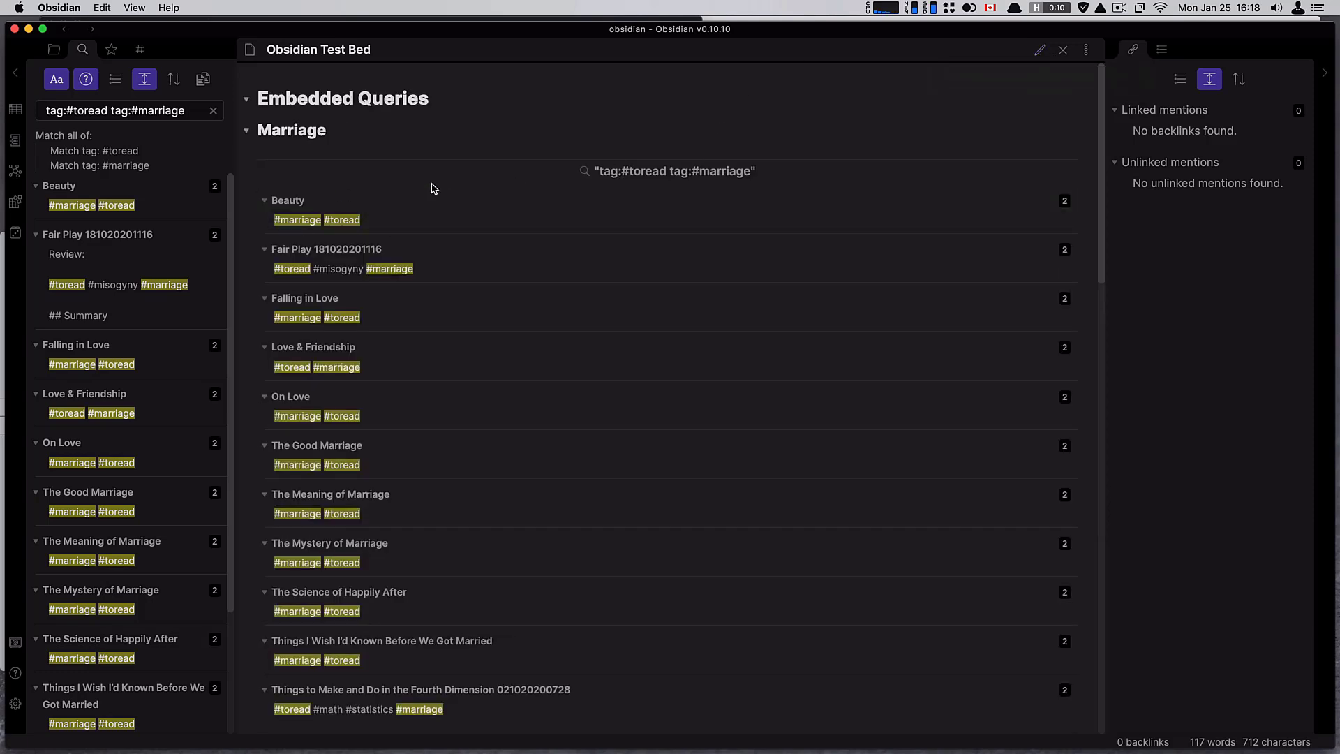
pyautogui.click(247, 129)
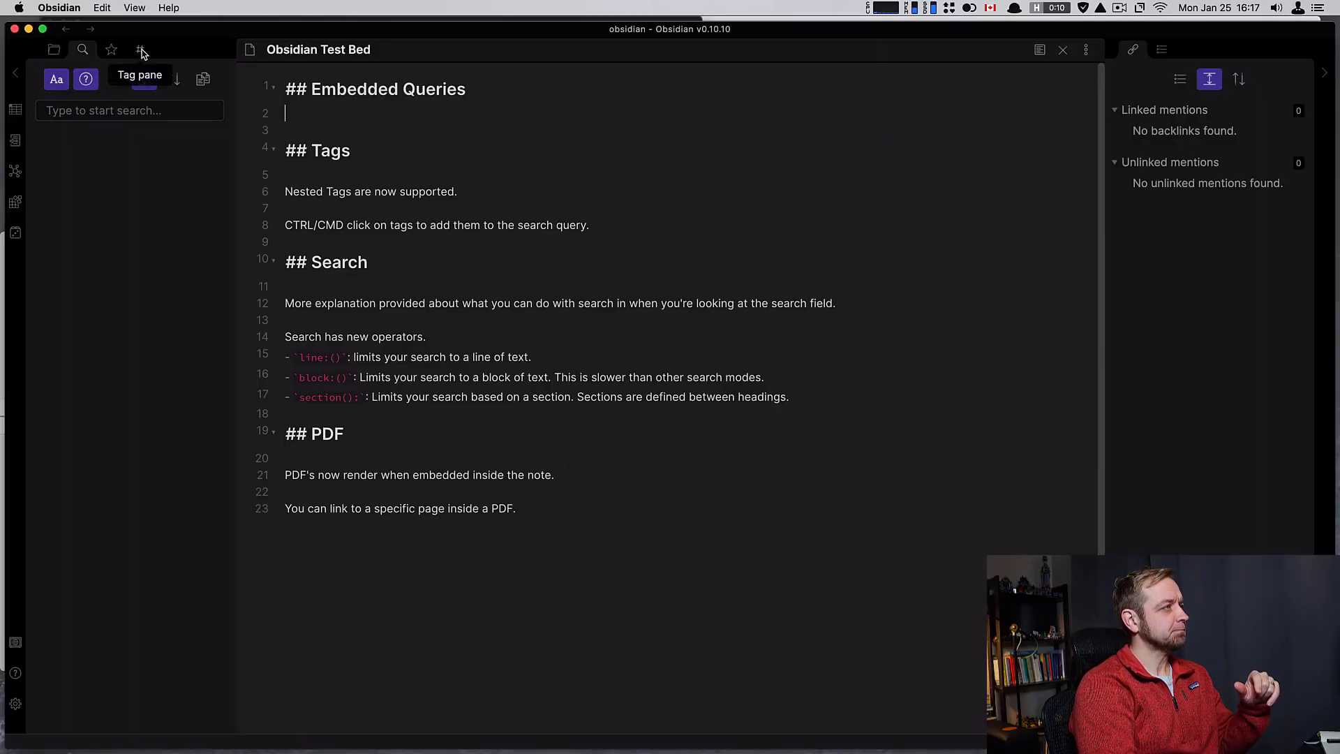
# Search the vault for tag:#toread tag:#marriage and start a query block in the note
pyautogui.click(140, 49)
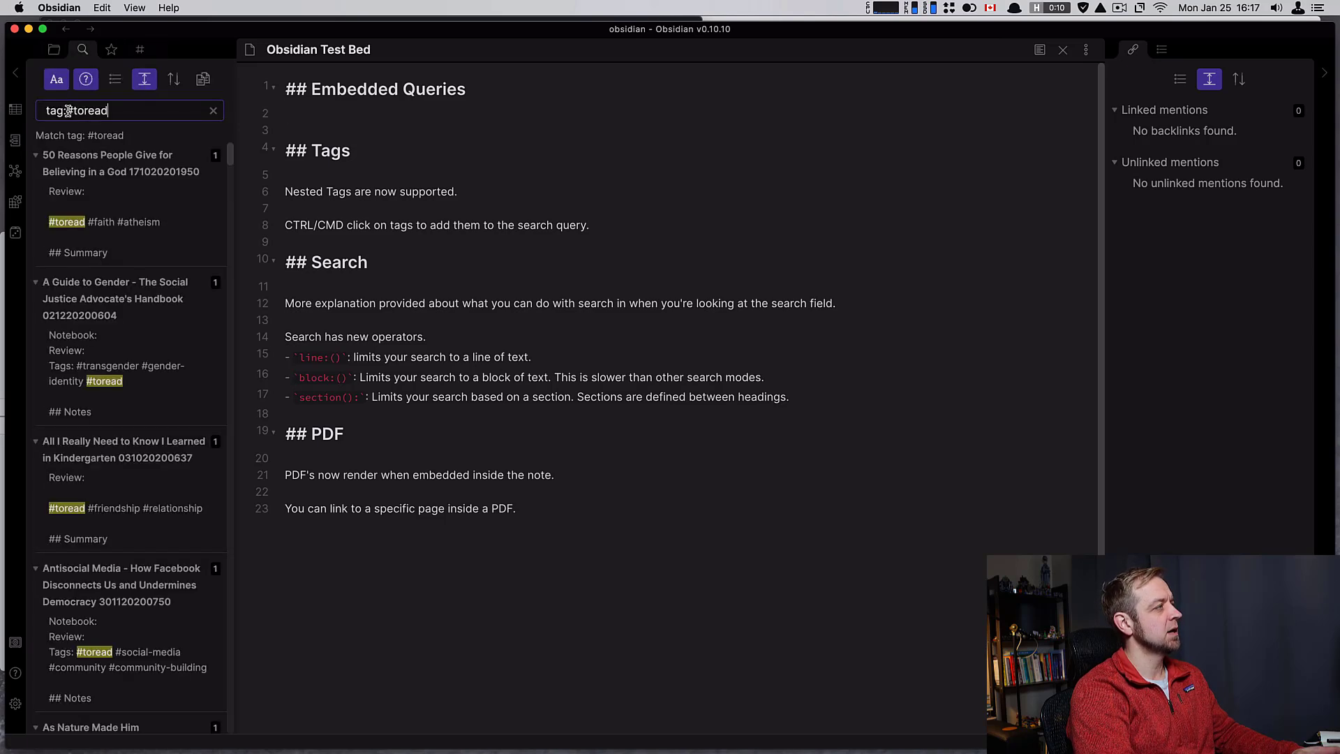
pyautogui.click(140, 49)
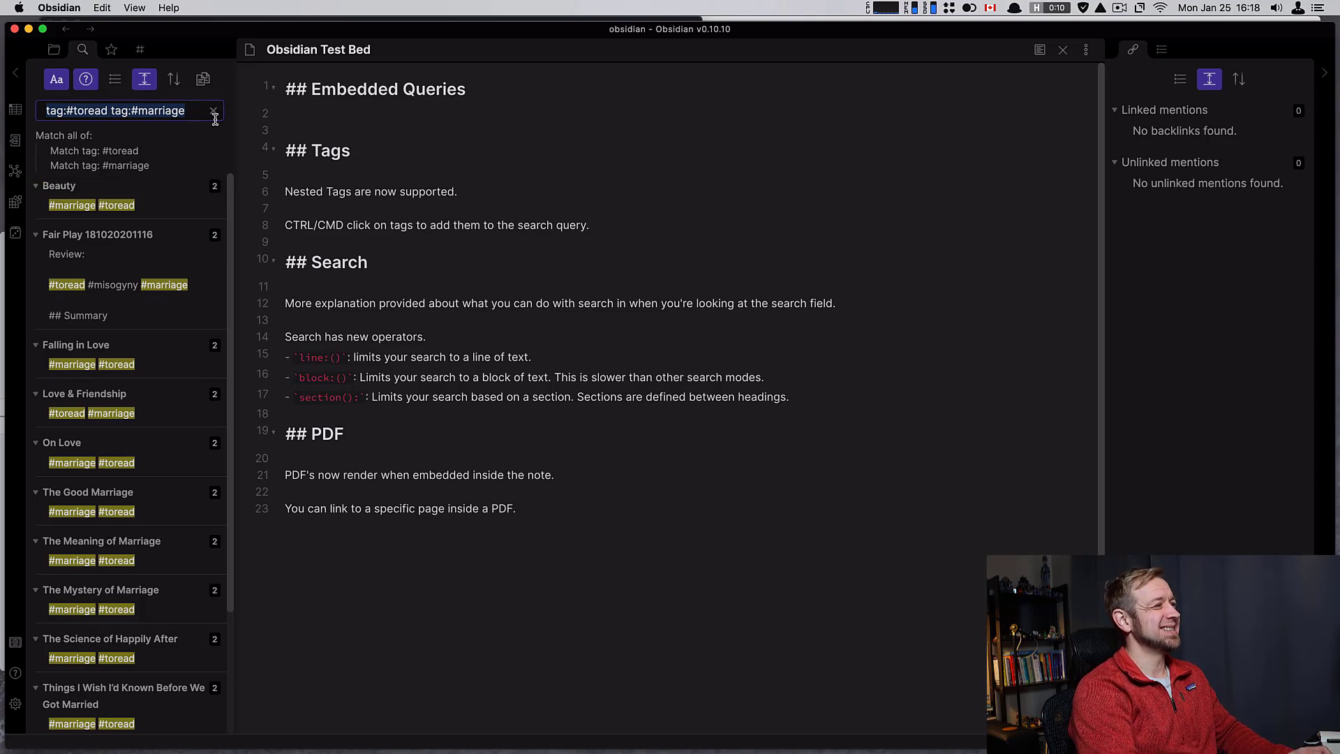
pyautogui.click(318, 119)
pyautogui.write('```query')
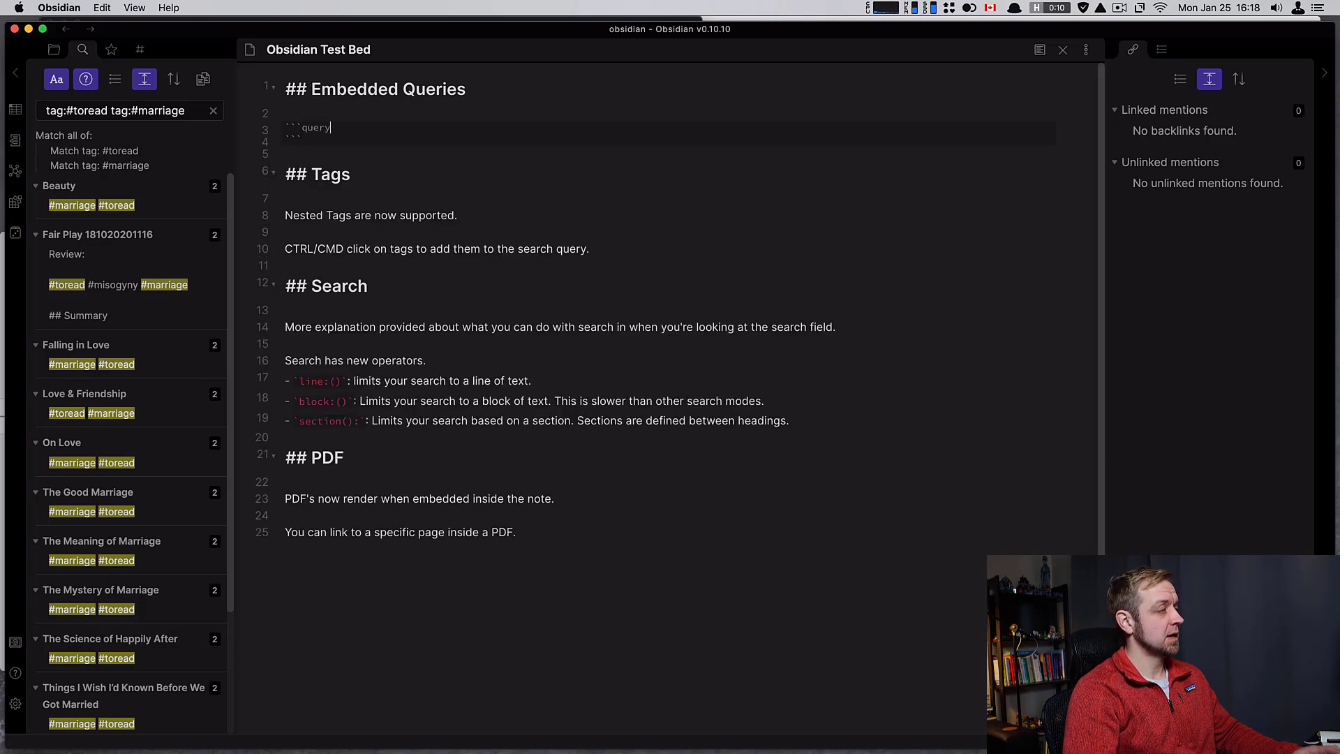
# Fill the query block with tag:#toread tag:#marriage and preview its results
pyautogui.write('tag:#toread tag:#marriage')
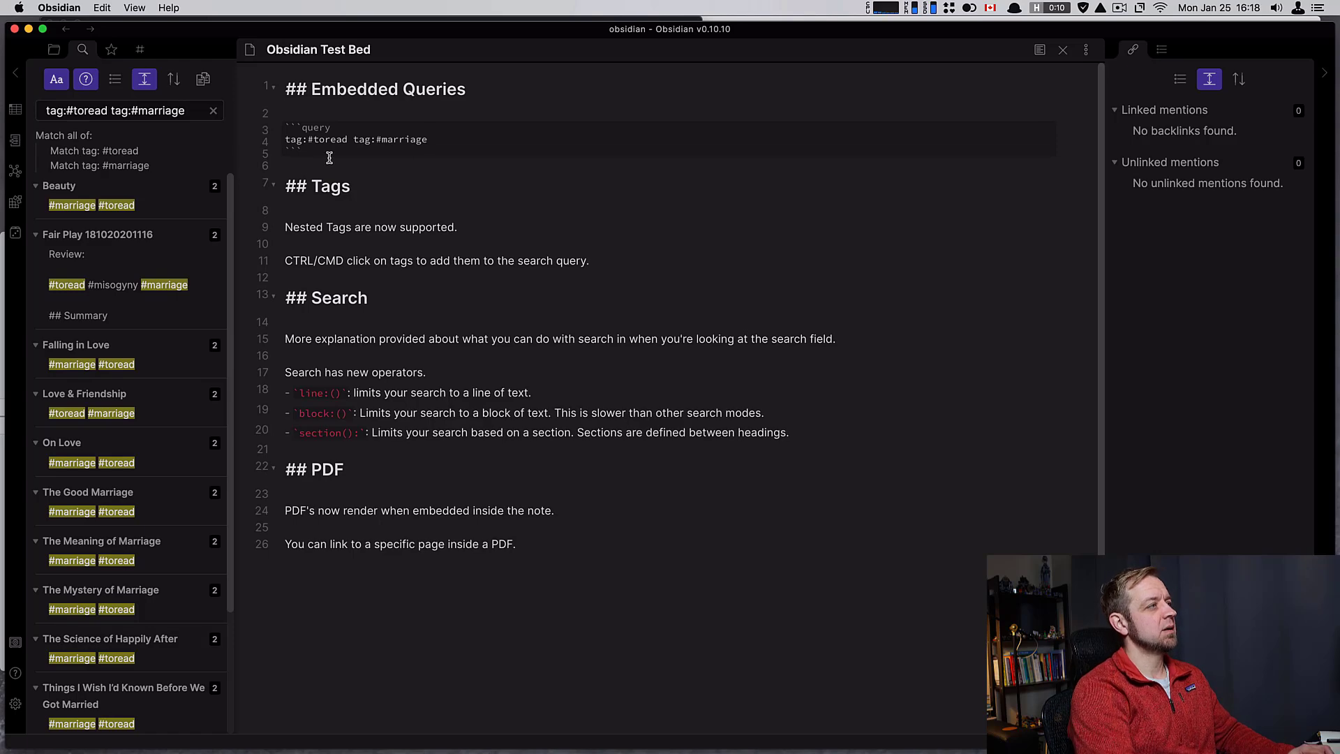
pyautogui.moveTo(1040, 49)
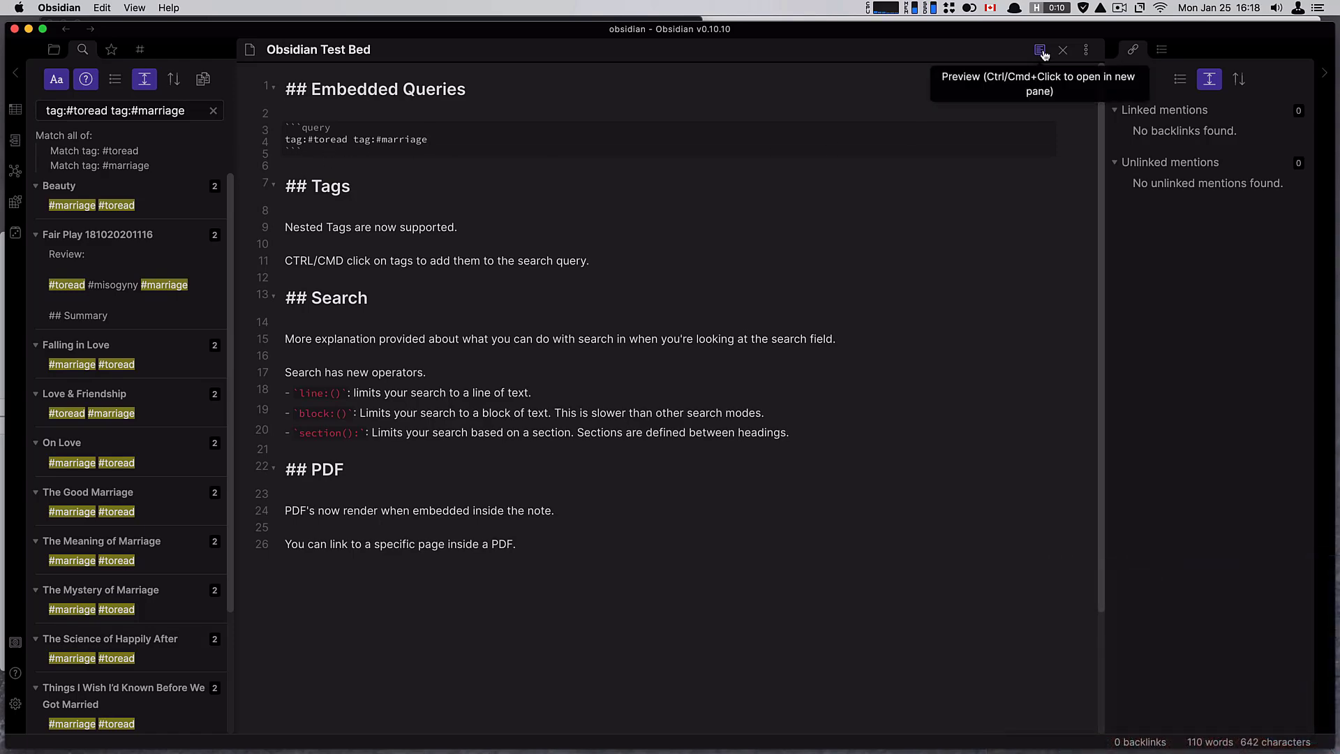
pyautogui.click(1040, 49)
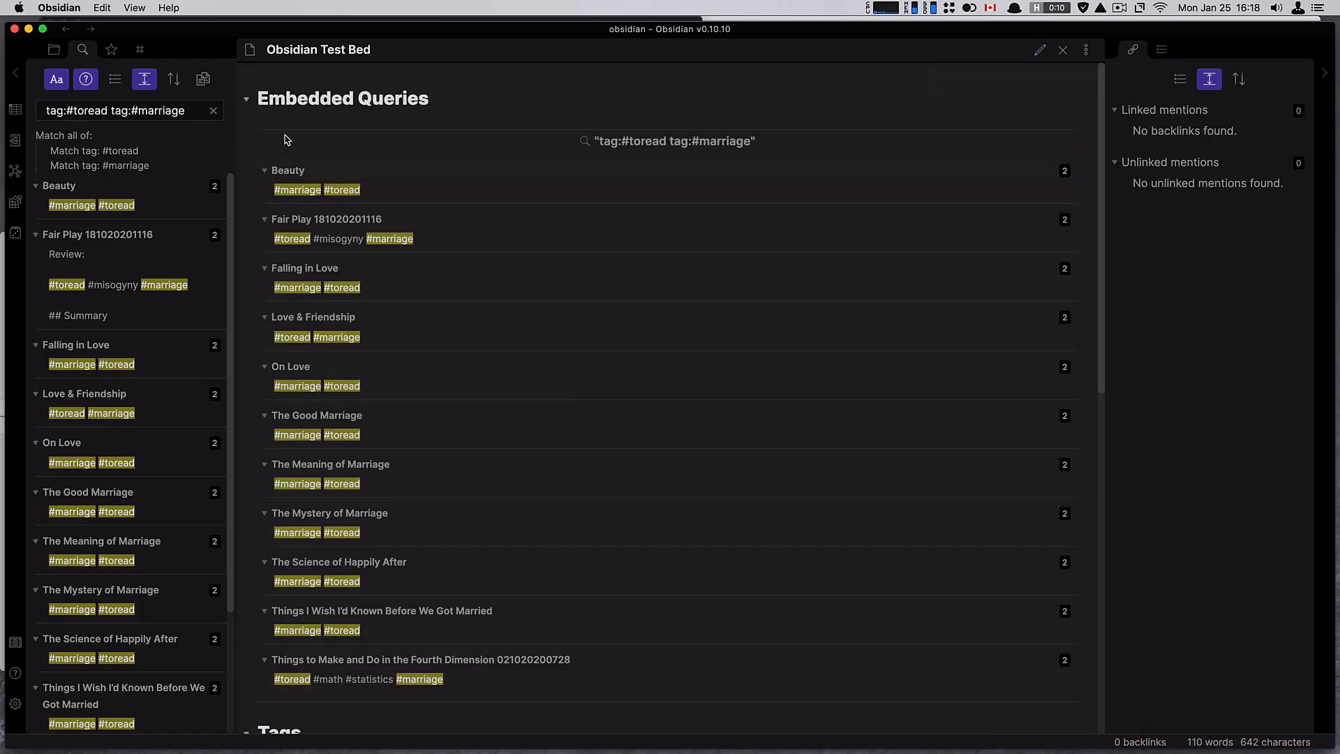
pyautogui.scroll(-3)
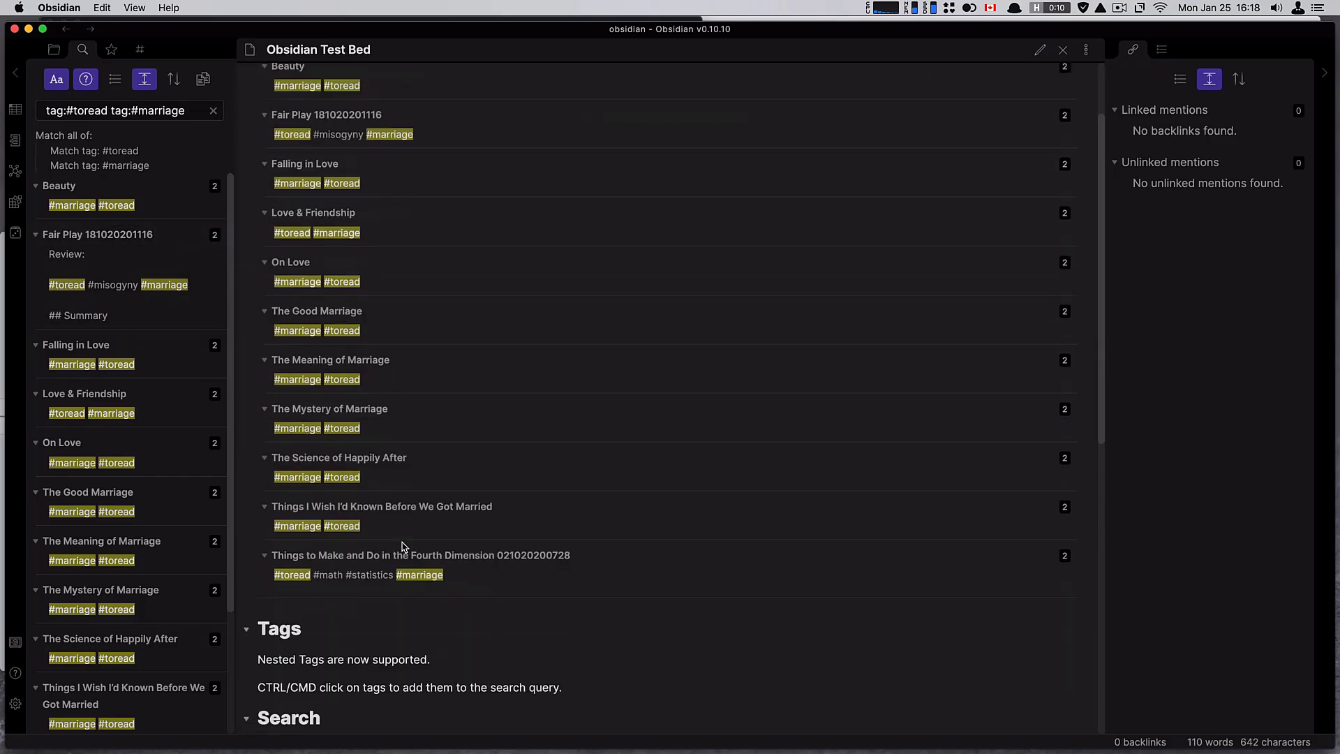
pyautogui.click(1039, 49)
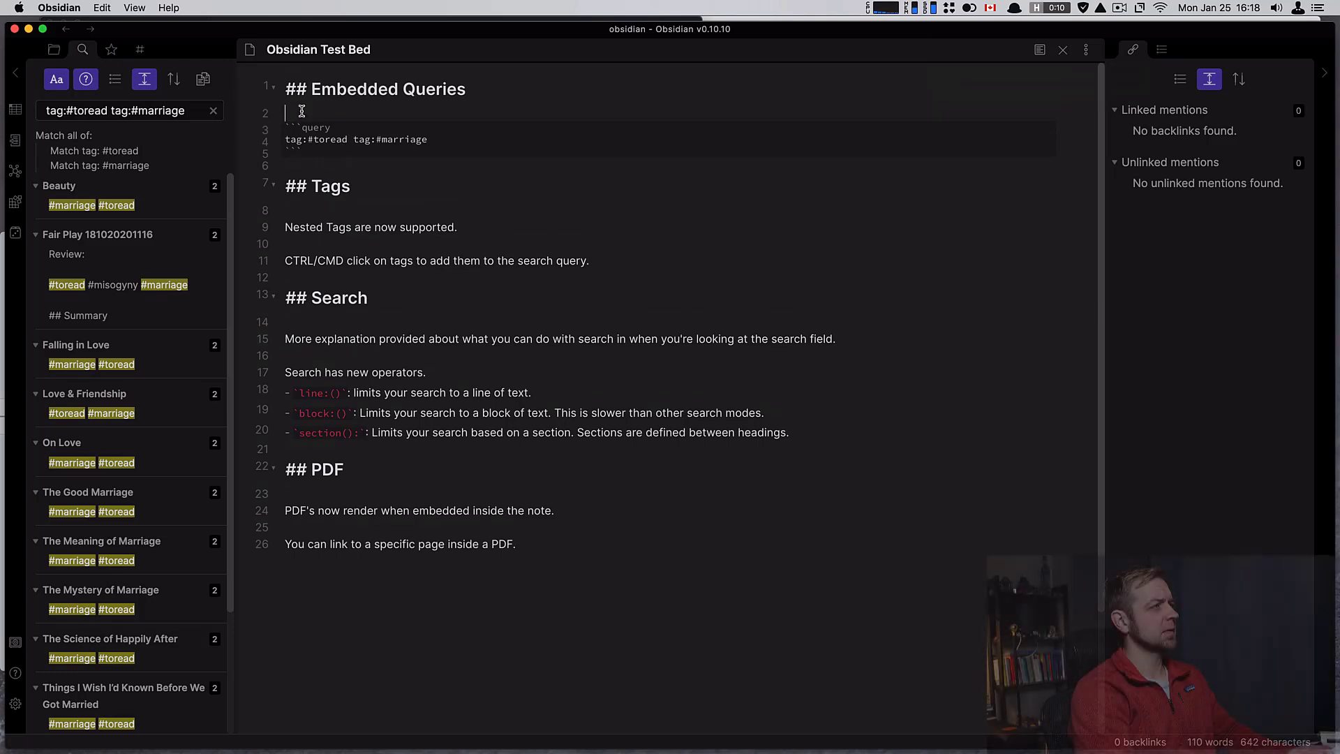
# Add ### Marriage and ### Community headings, the second block querying #toread #community
pyautogui.press('Enter')
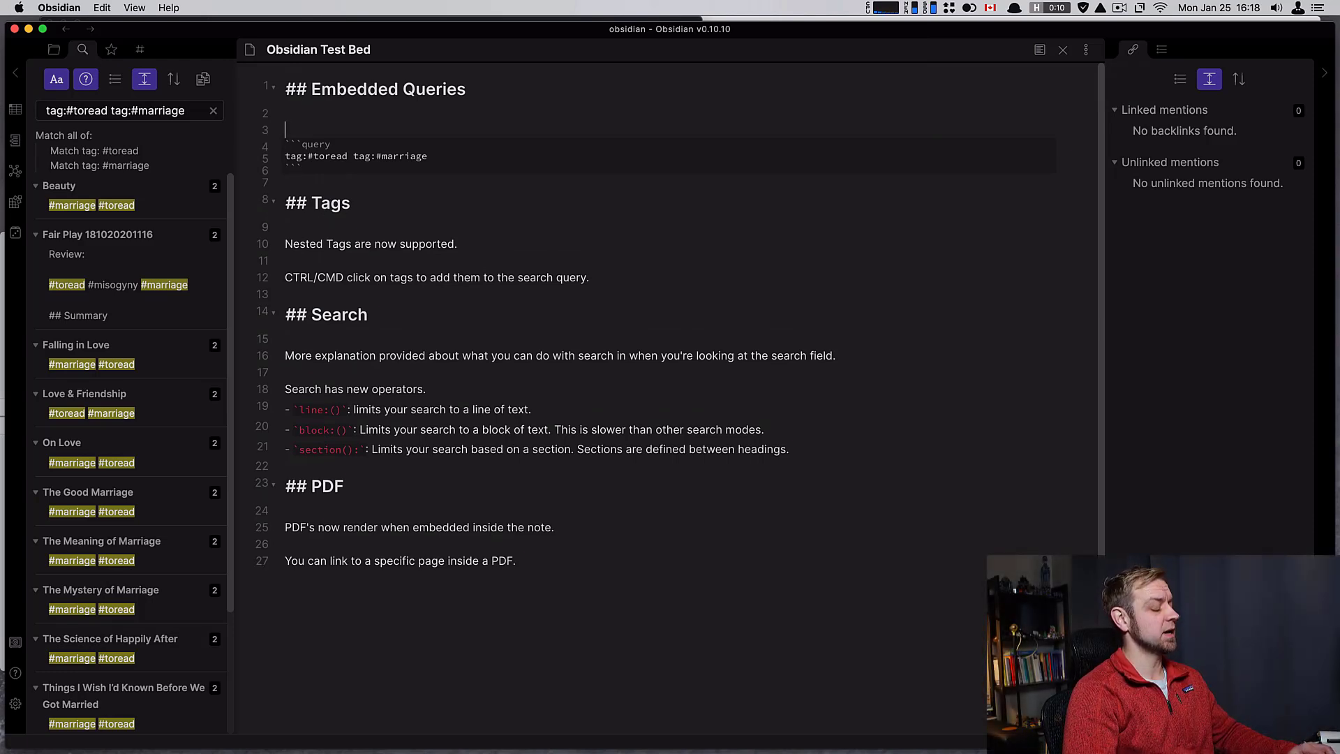
pyautogui.write('#')
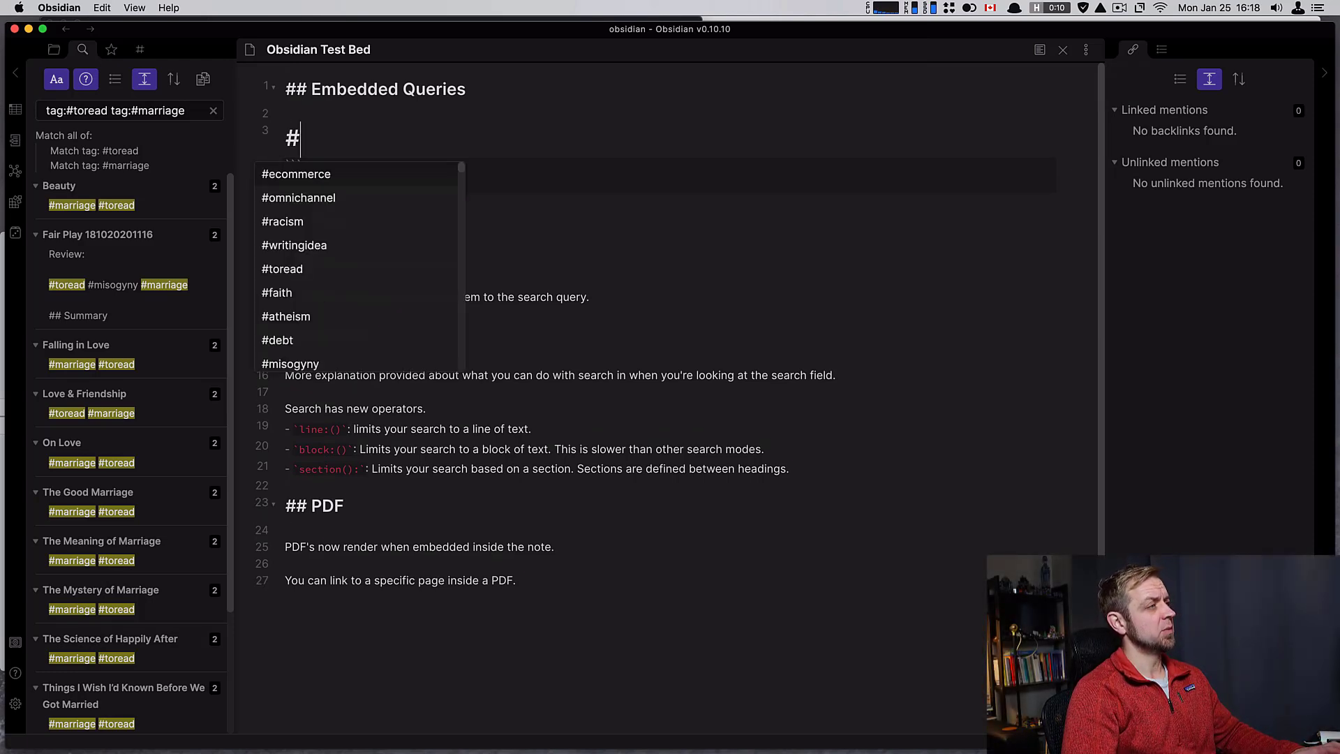
pyautogui.write('## Marria')
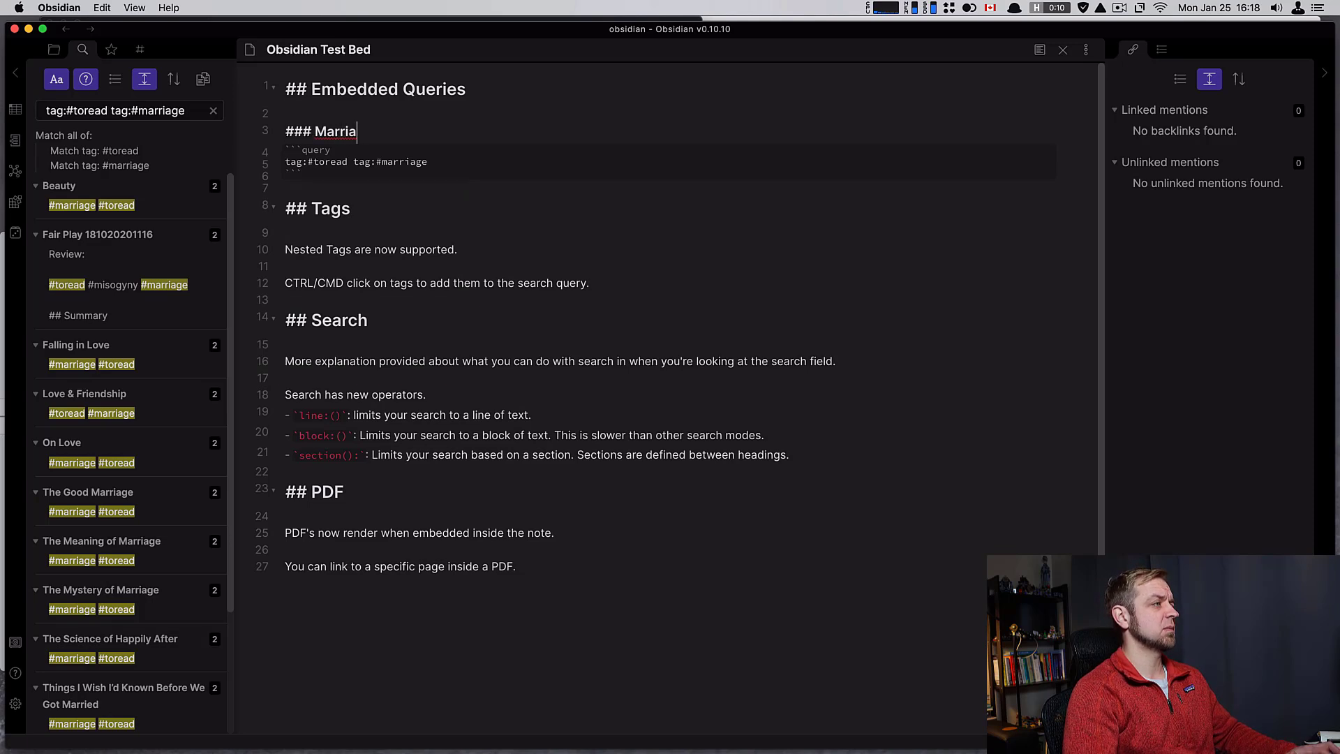
pyautogui.write('ge')
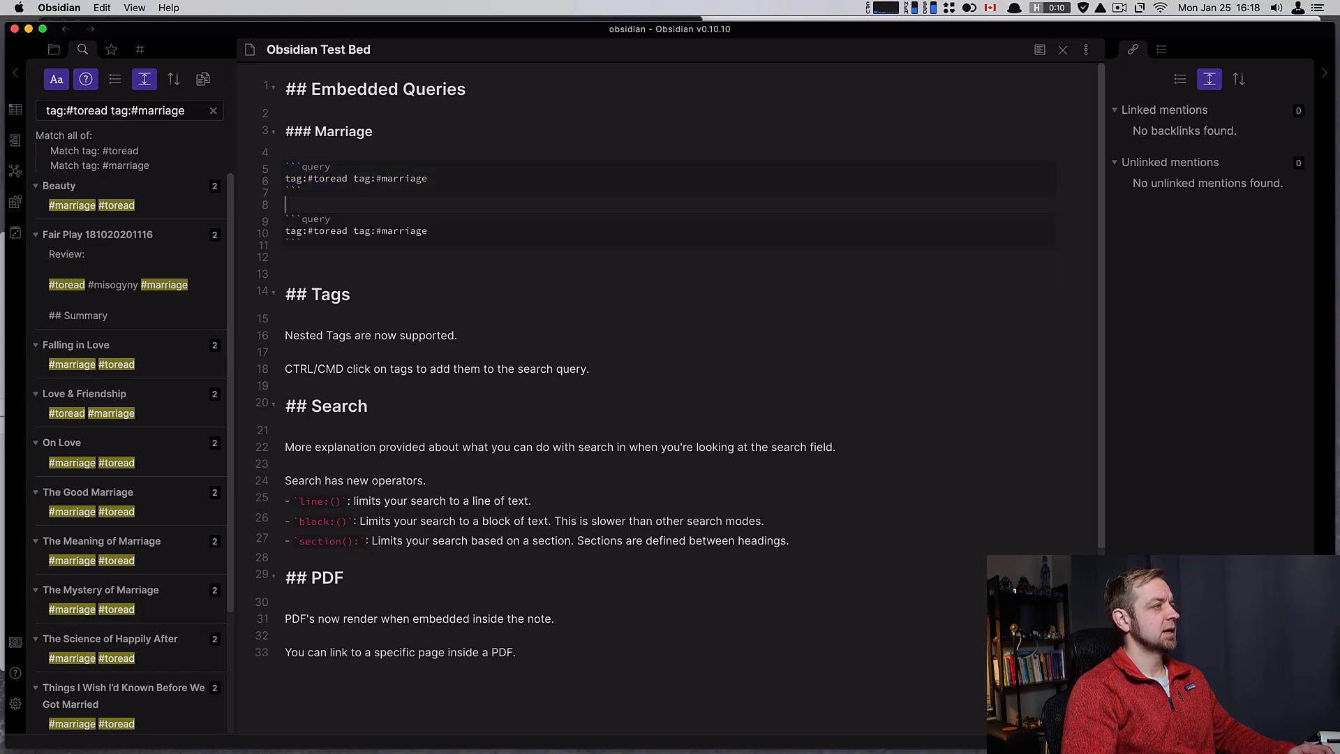
pyautogui.write('### C')
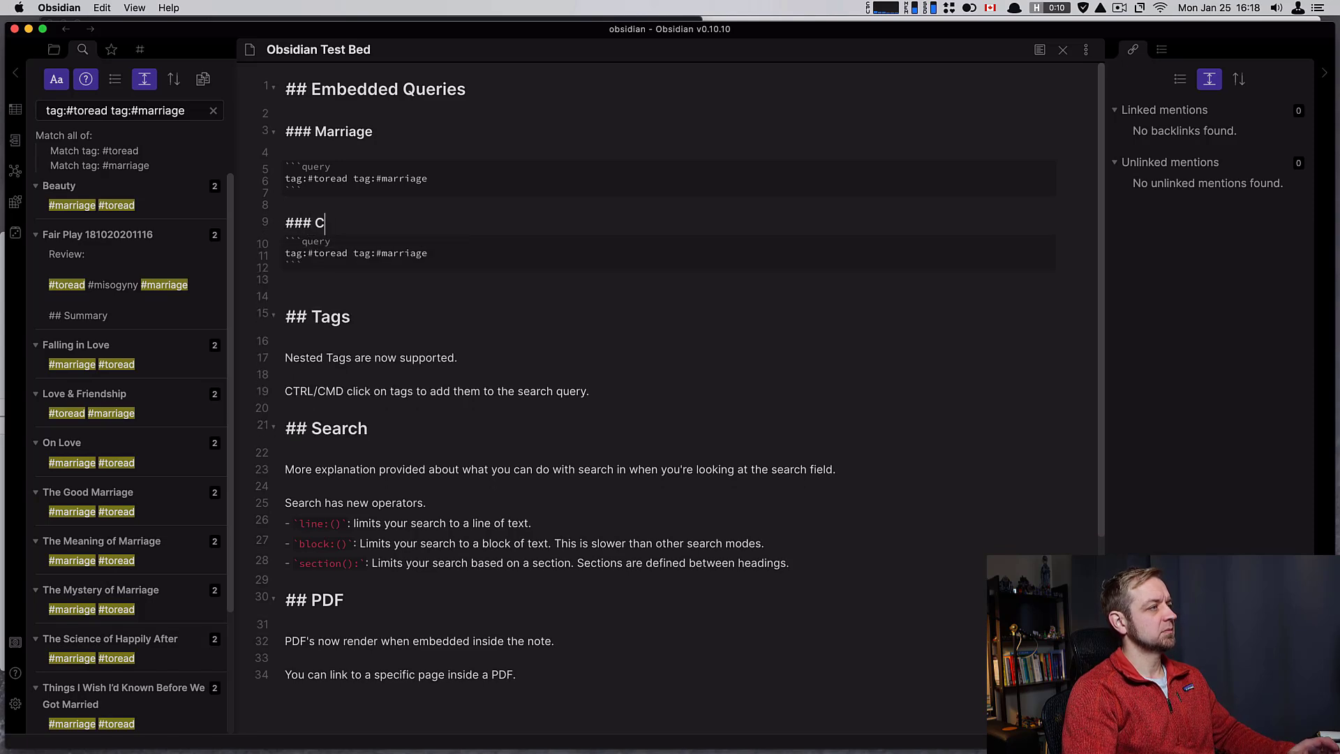
pyautogui.write('ommunity')
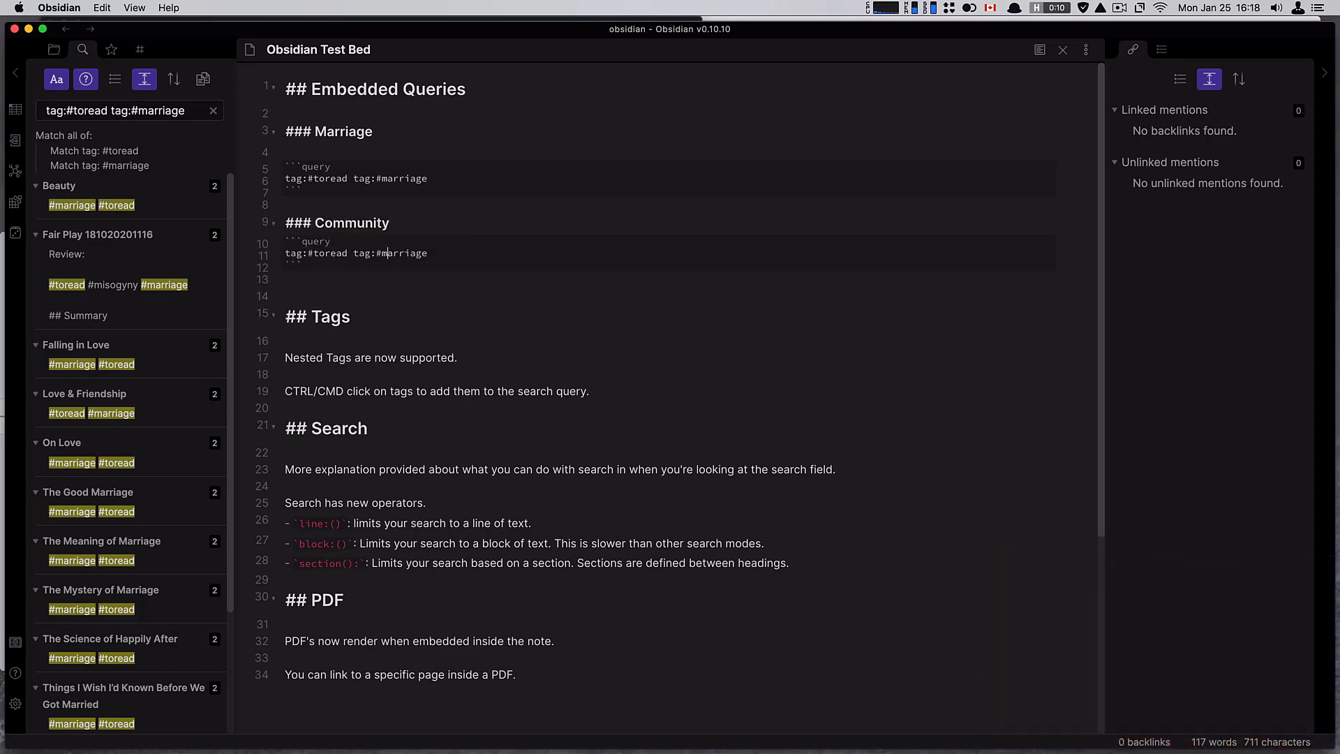
pyautogui.press('Backspace')
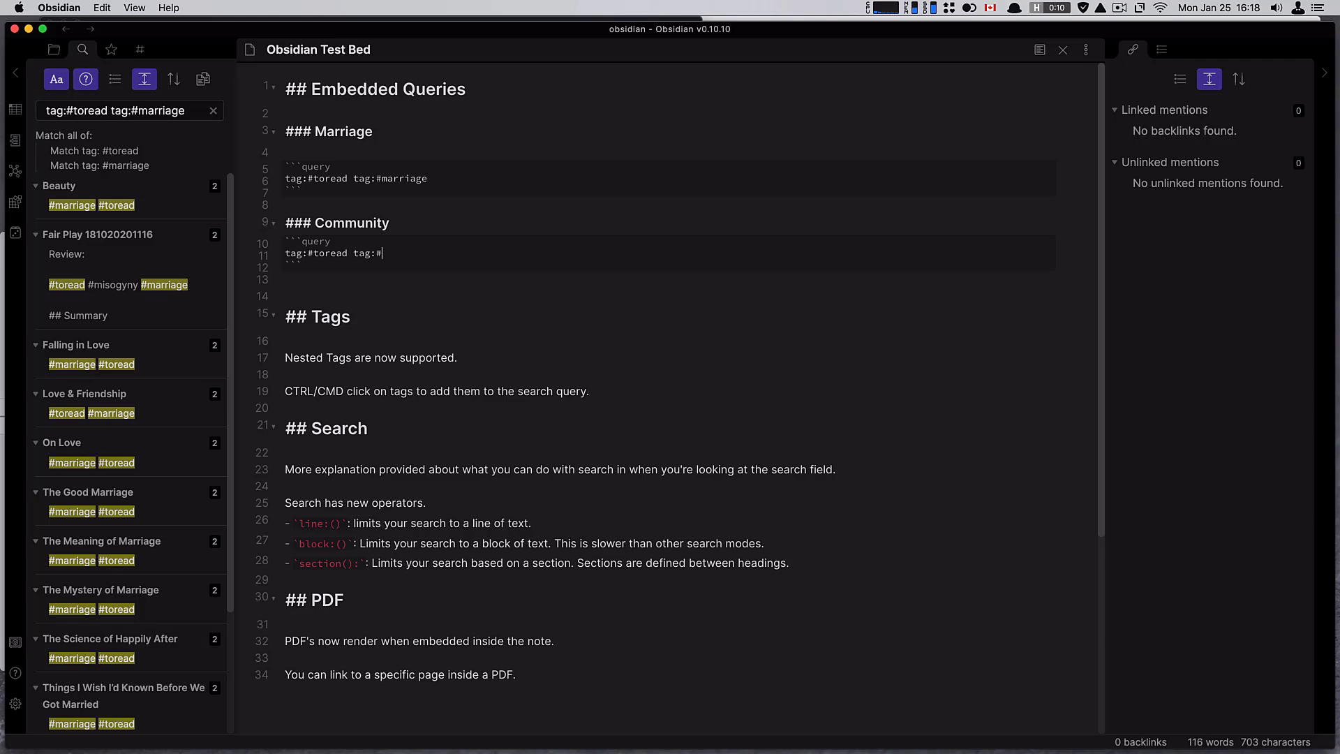
pyautogui.write('community')
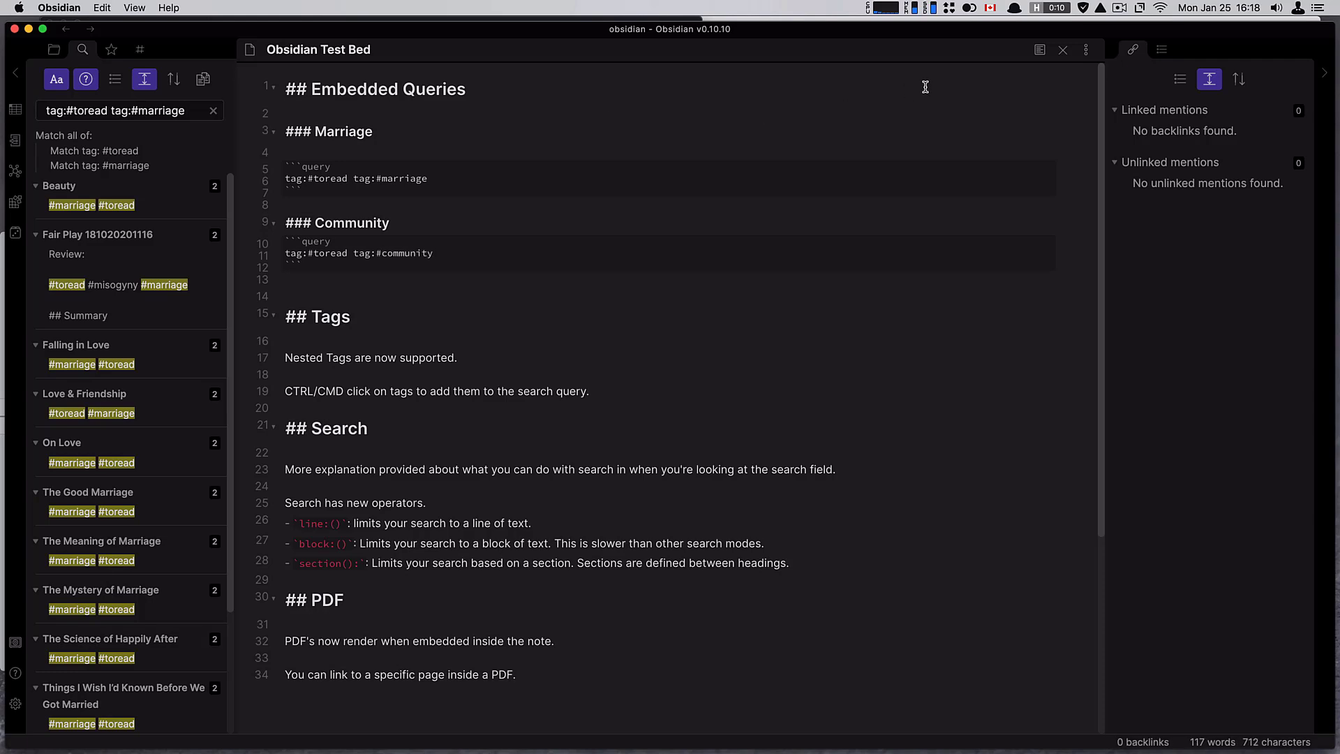
# Preview both query results, folding the Marriage and Community sections, then return to editing
pyautogui.click(1038, 49)
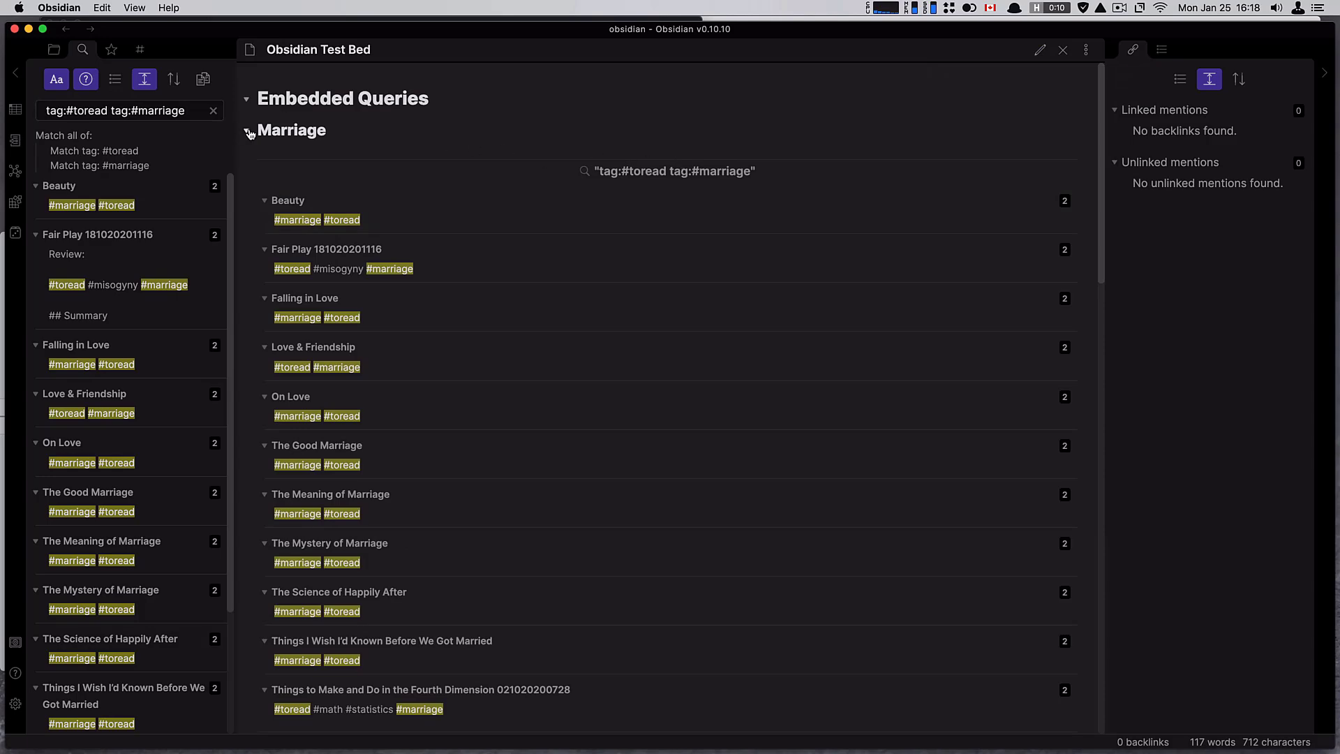
pyautogui.click(247, 130)
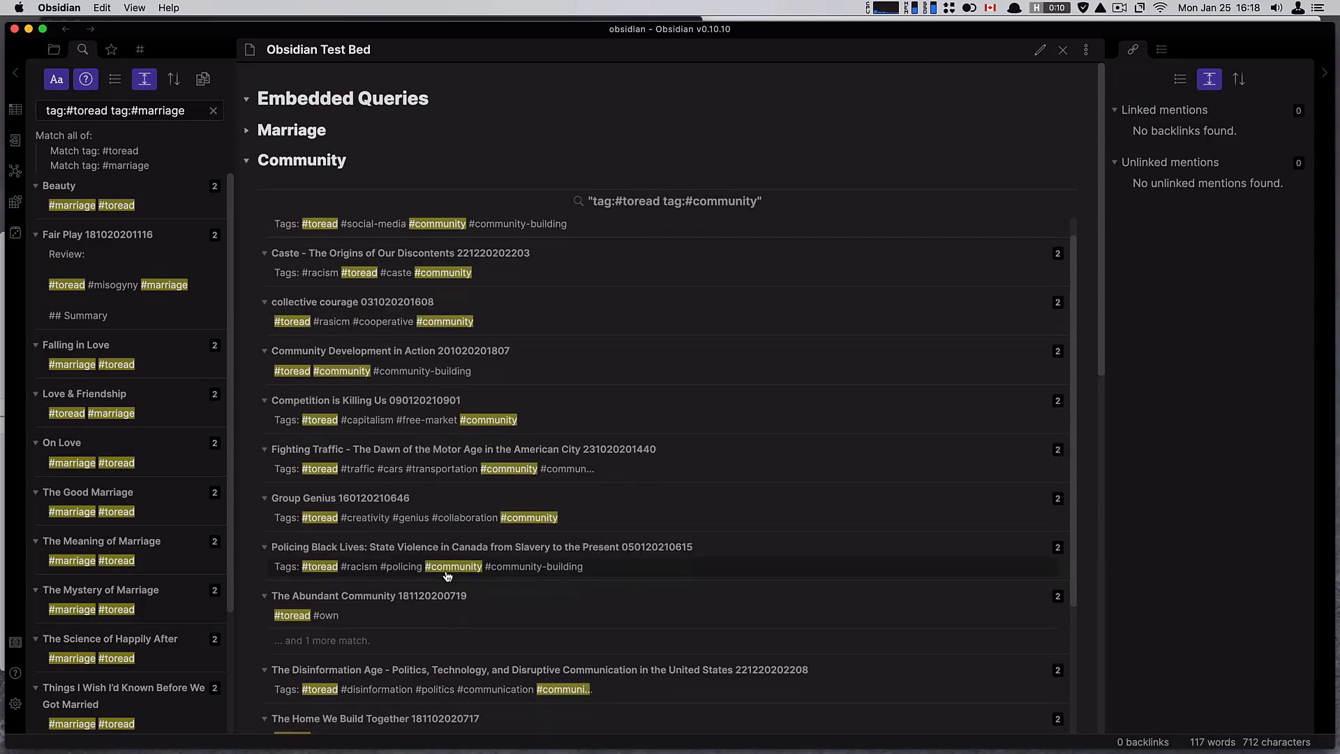
pyautogui.scroll(-3)
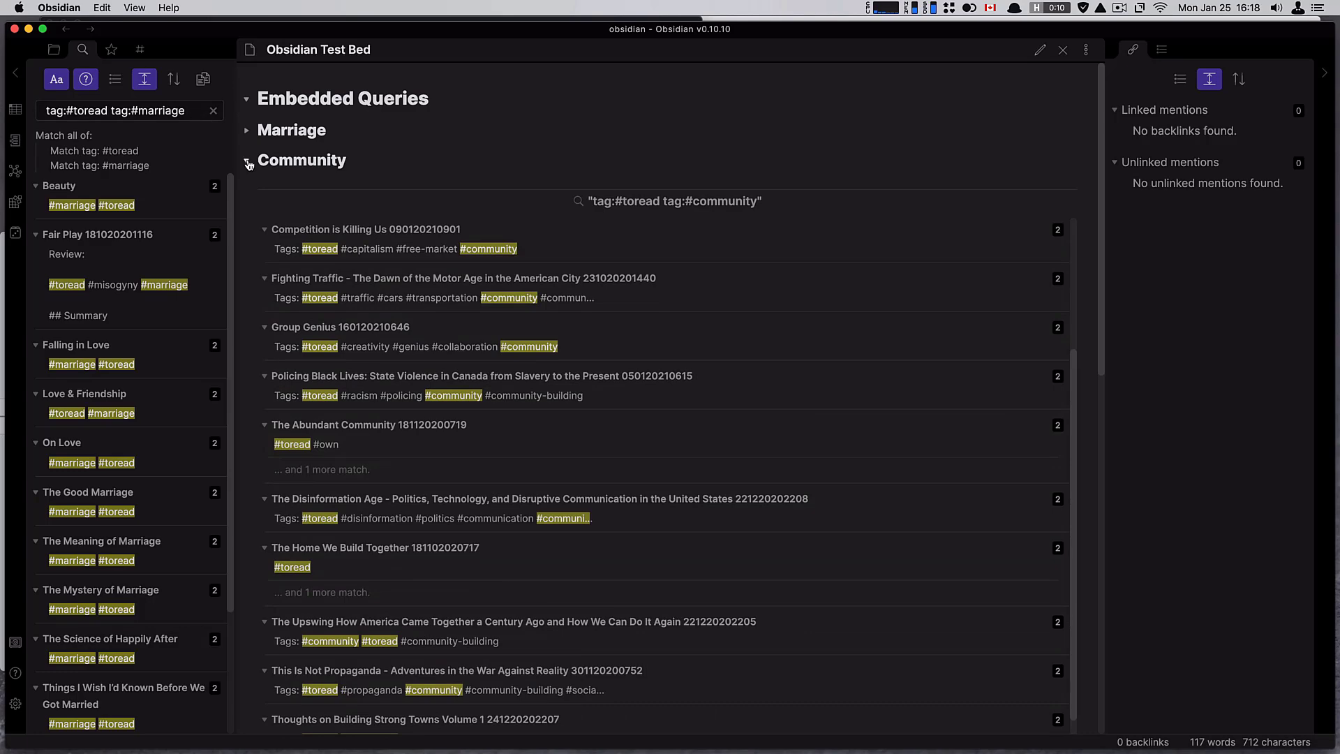
pyautogui.click(248, 136)
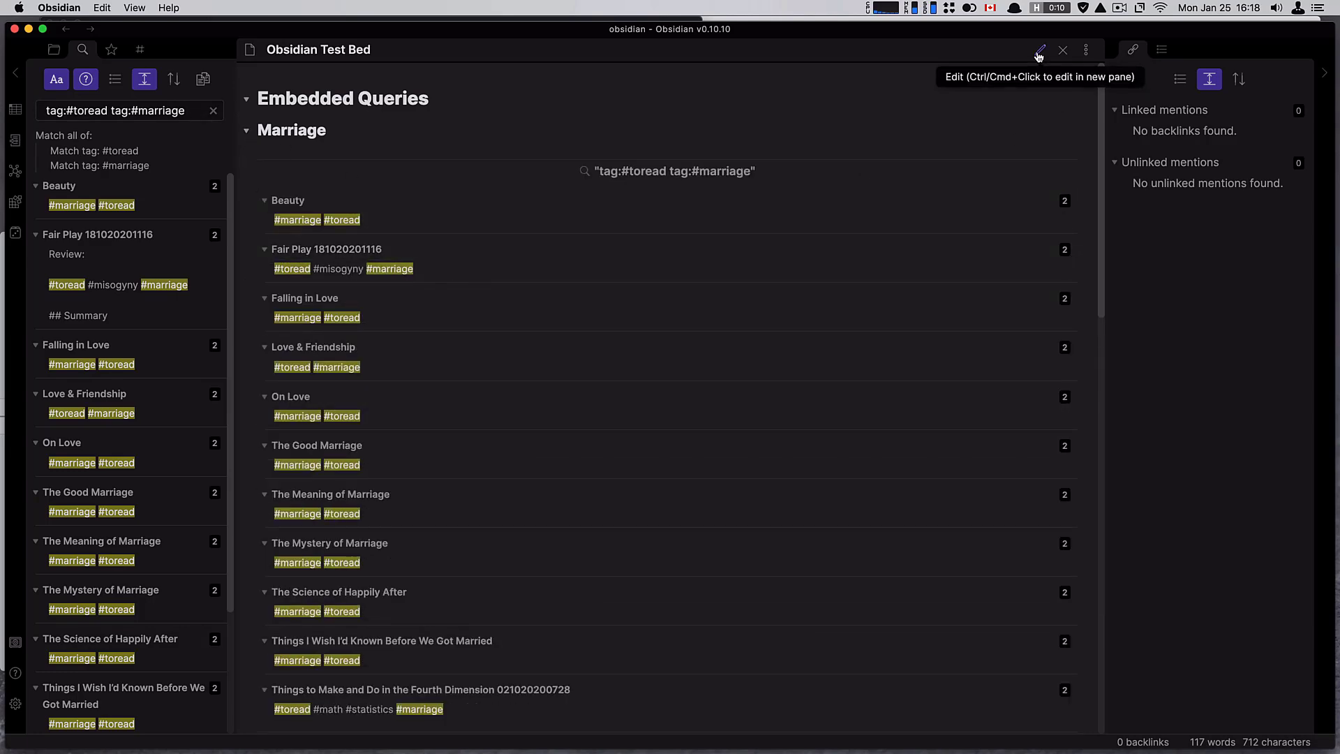
pyautogui.click(1040, 49)
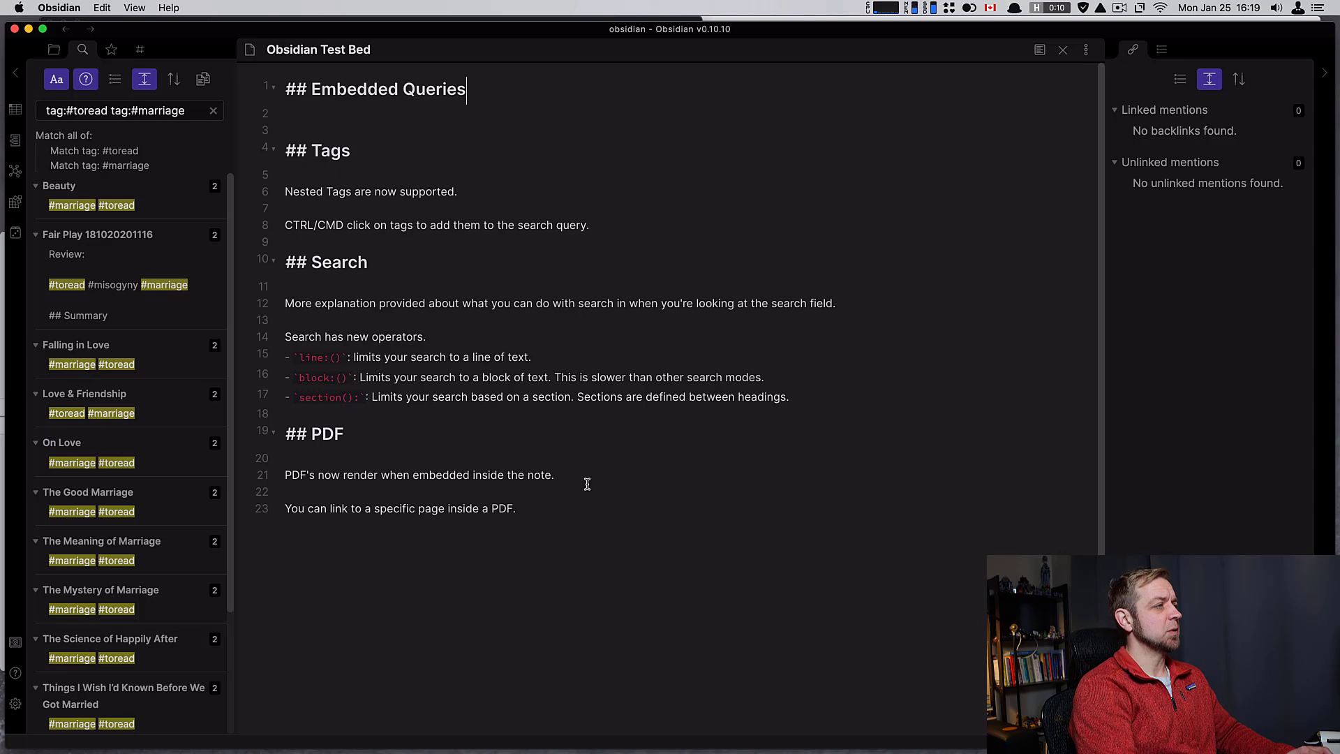
pyautogui.moveTo(204, 119)
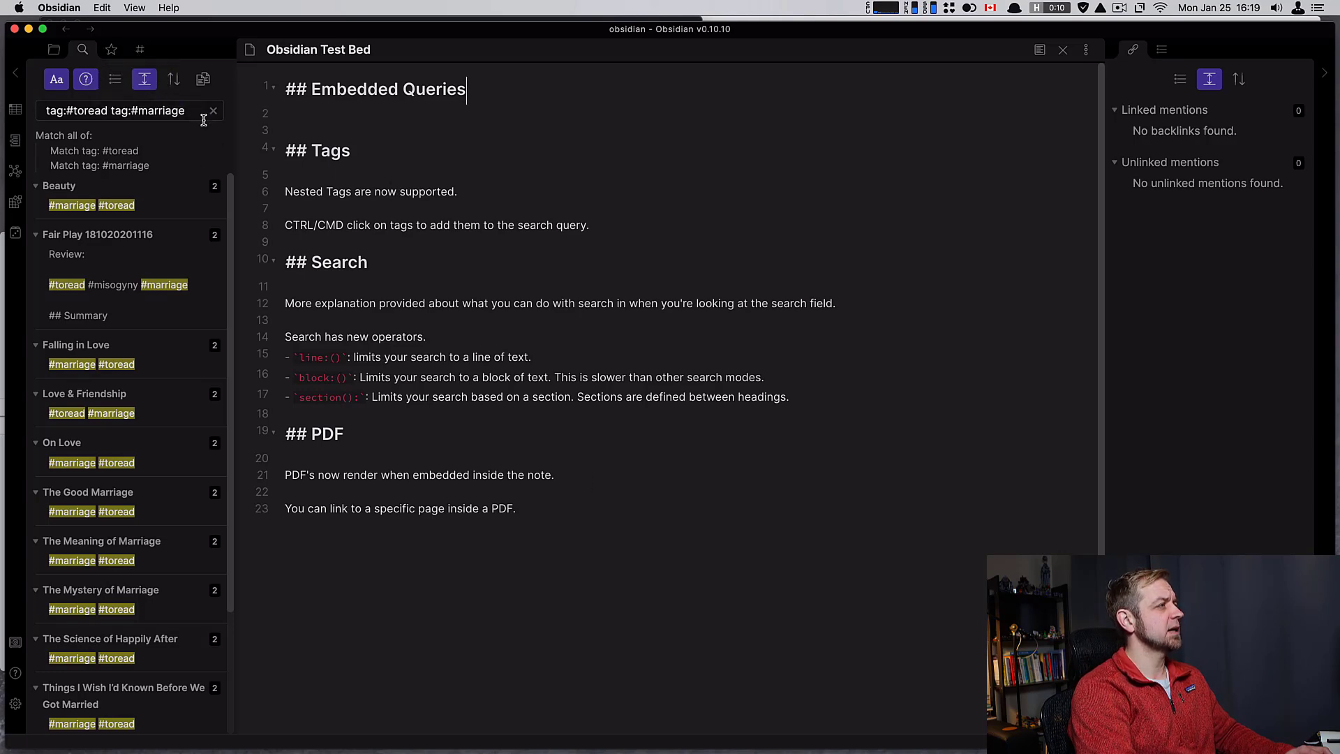
# Show the tag list and add the nested tag #toread/marriage under Nested Tags
pyautogui.click(140, 49)
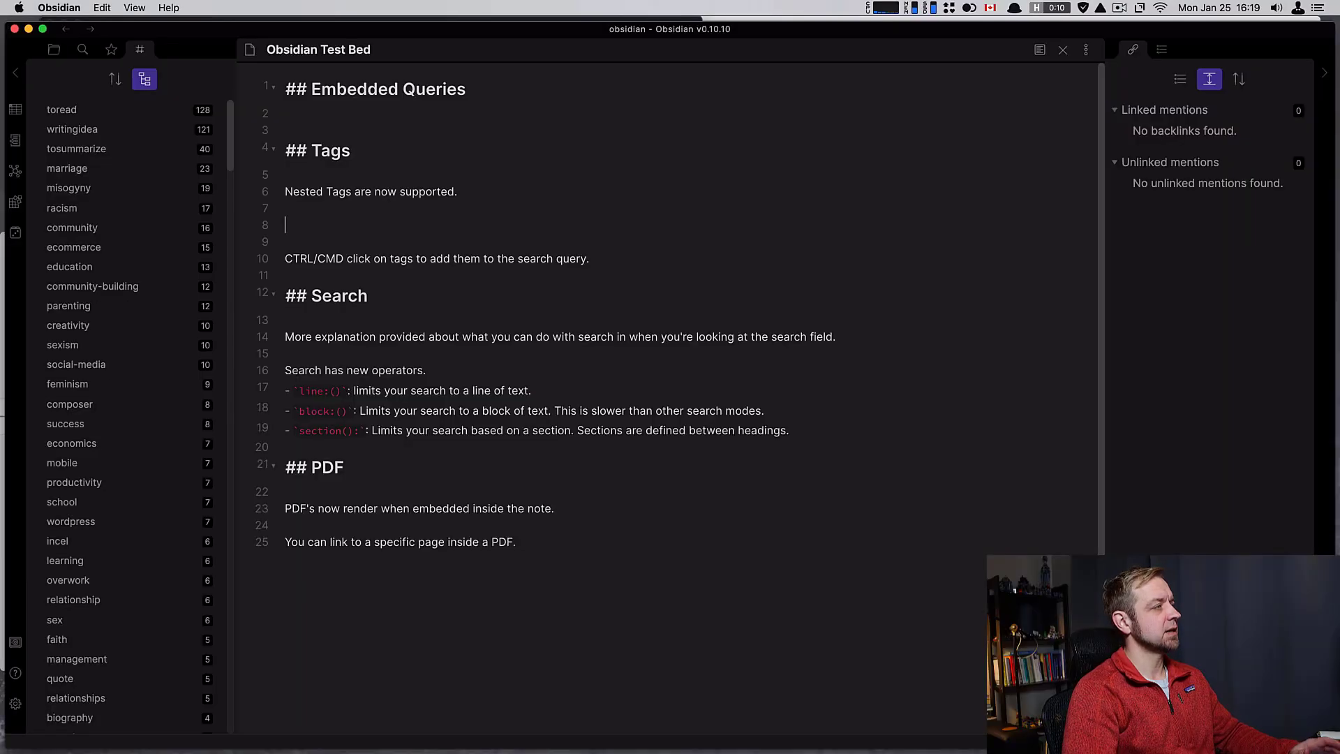
pyautogui.write('#')
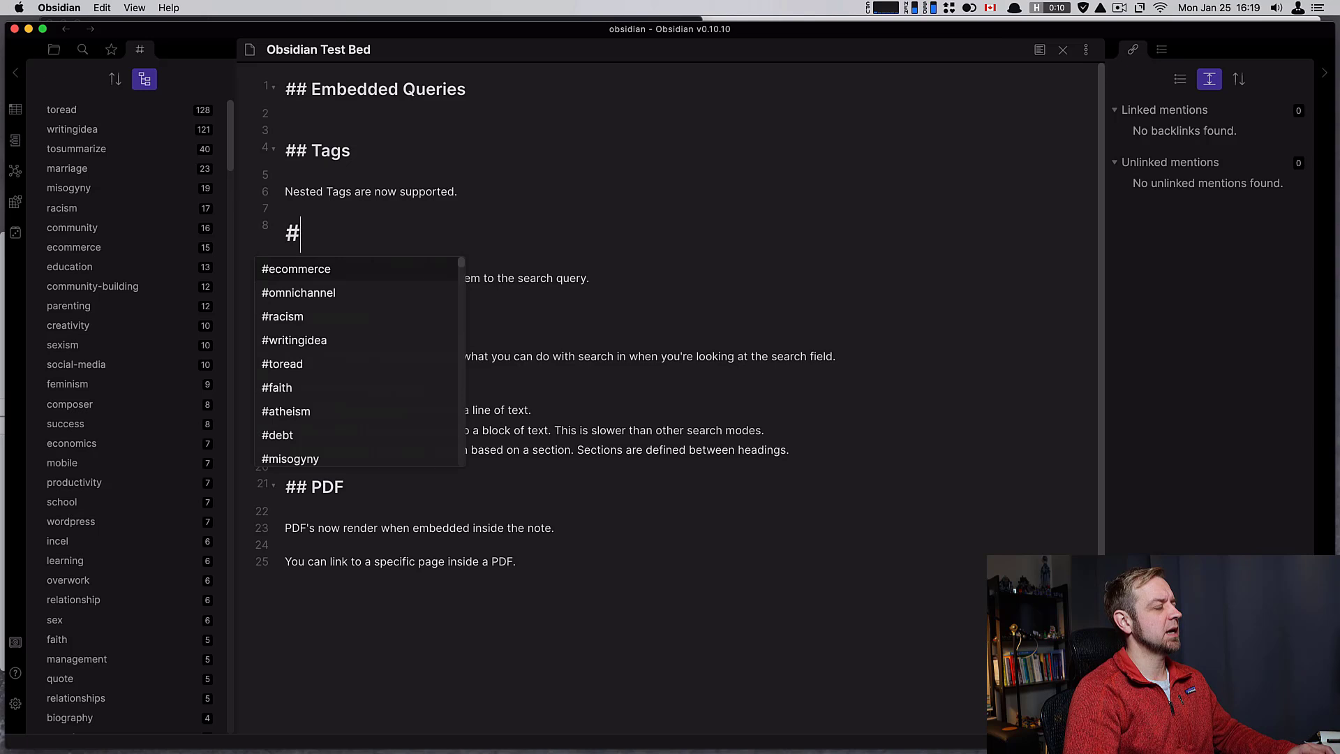
pyautogui.click(281, 363)
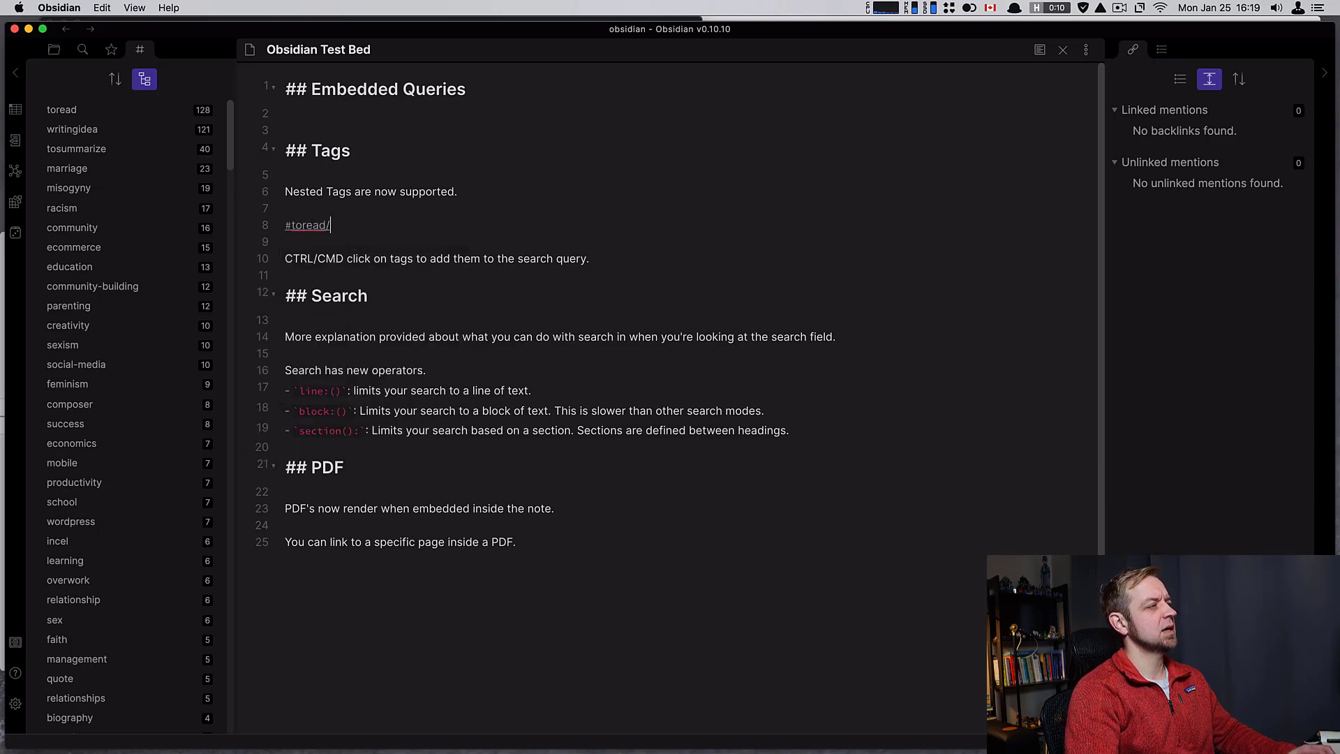
pyautogui.write('marriage')
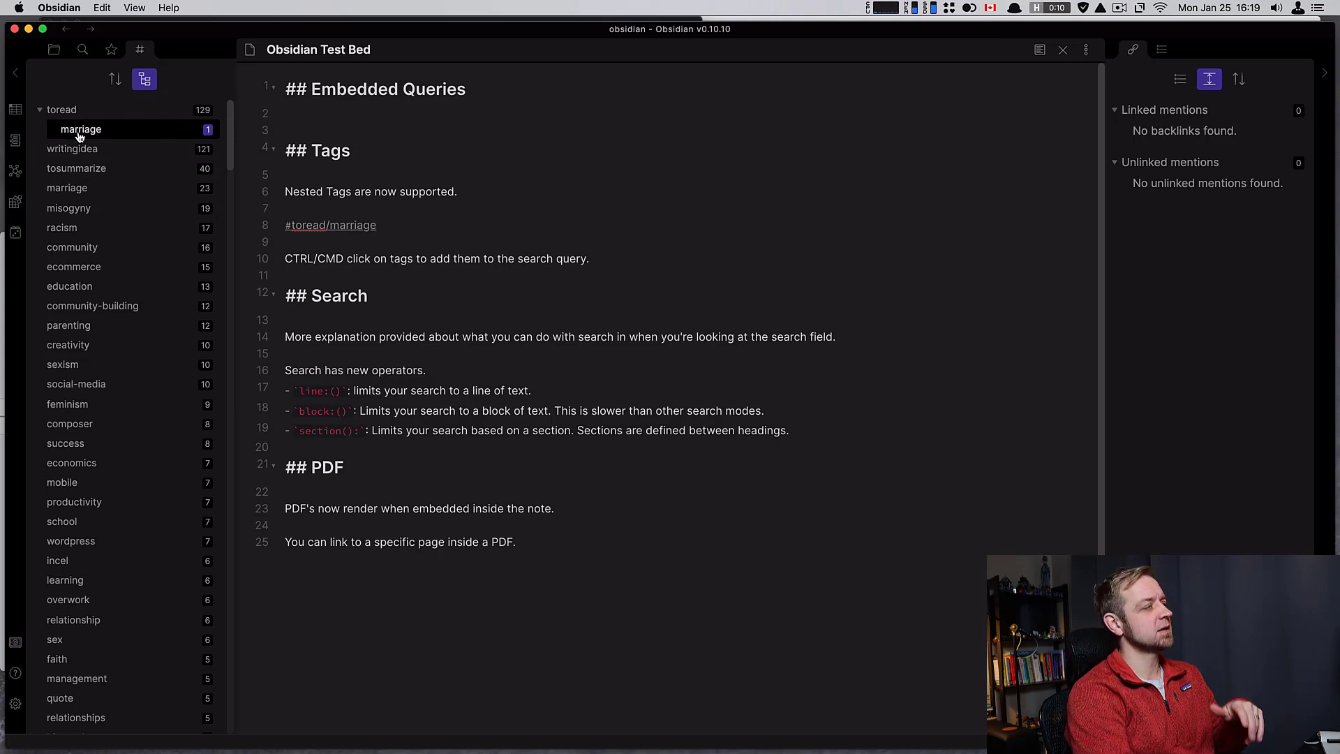
pyautogui.moveTo(144, 78)
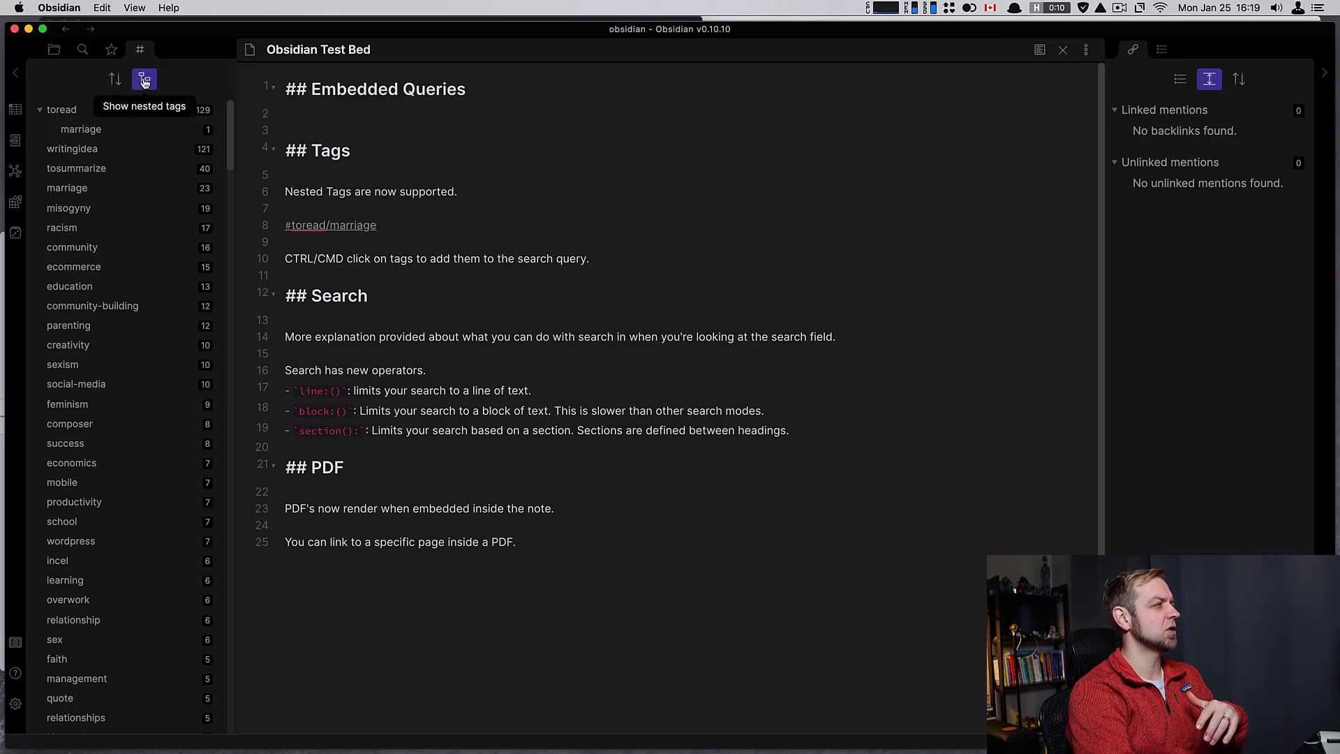
pyautogui.moveTo(143, 80)
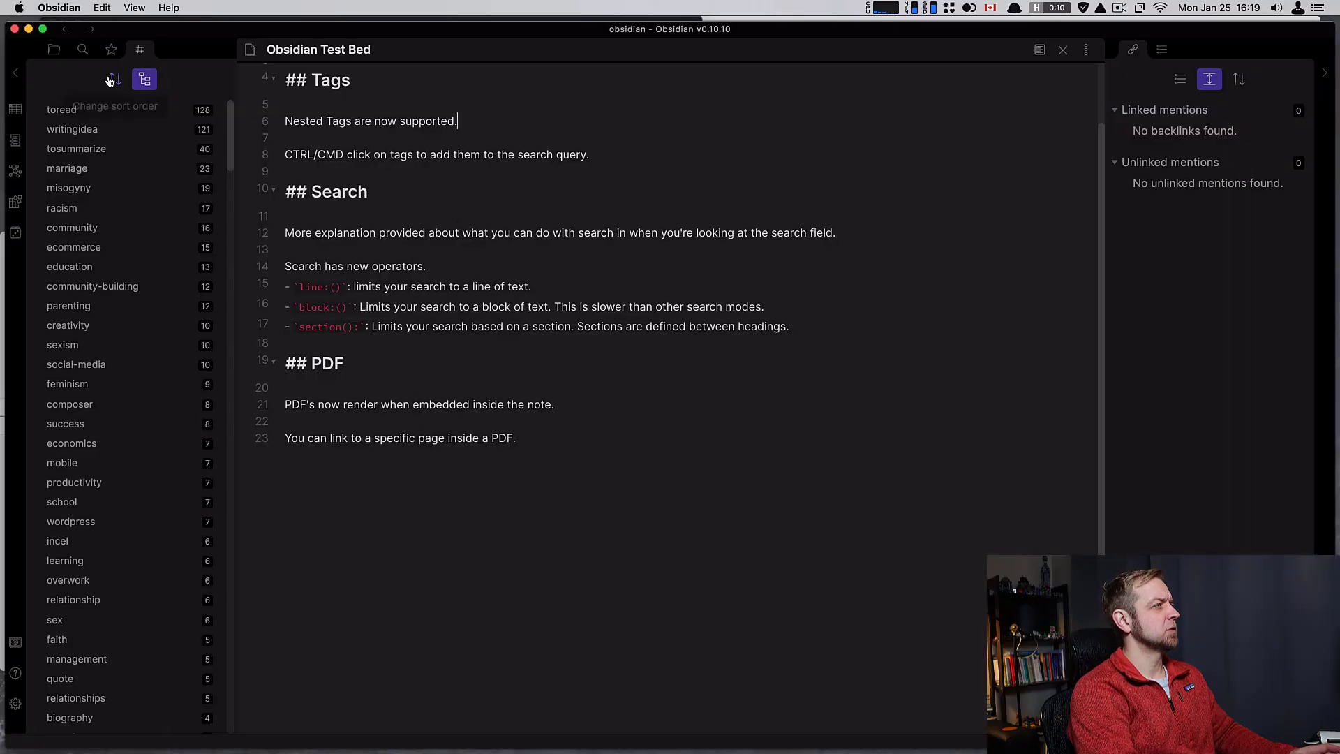
# Show the empty search pane with its options and recent history
pyautogui.click(82, 49)
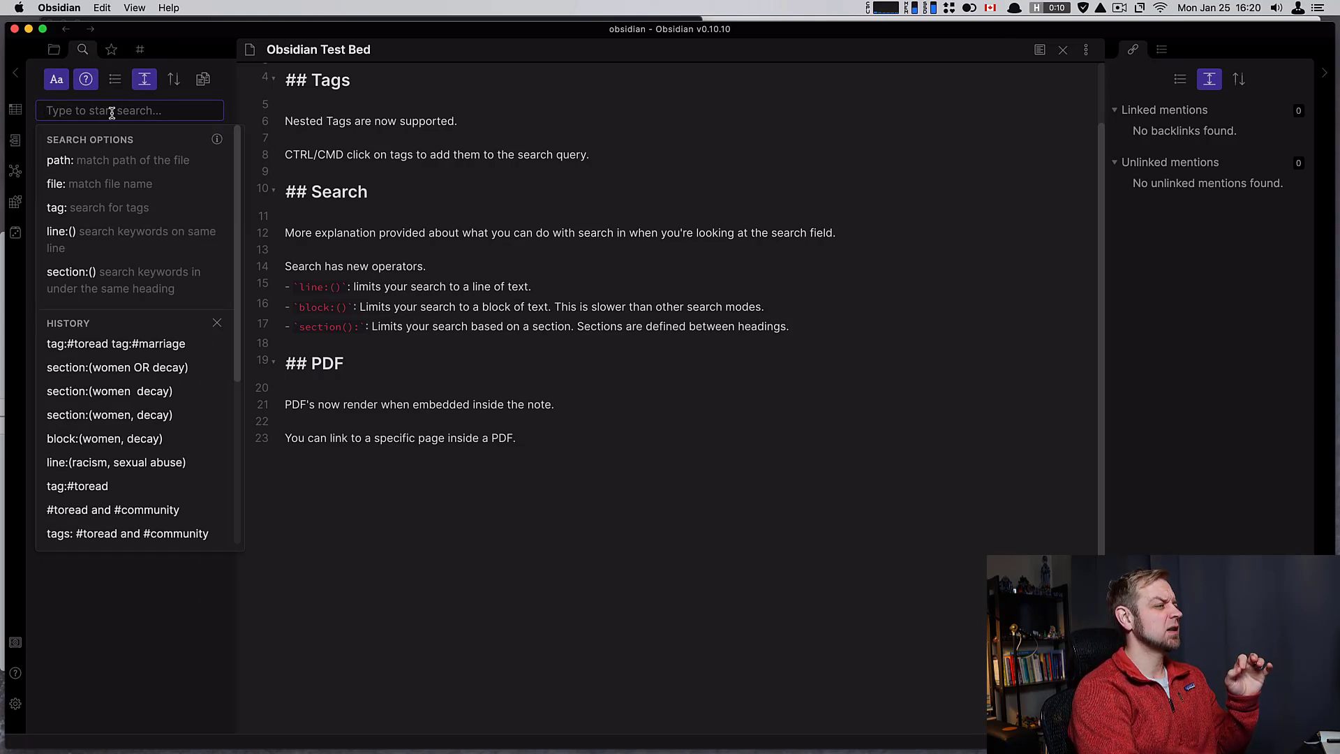
pyautogui.moveTo(81, 237)
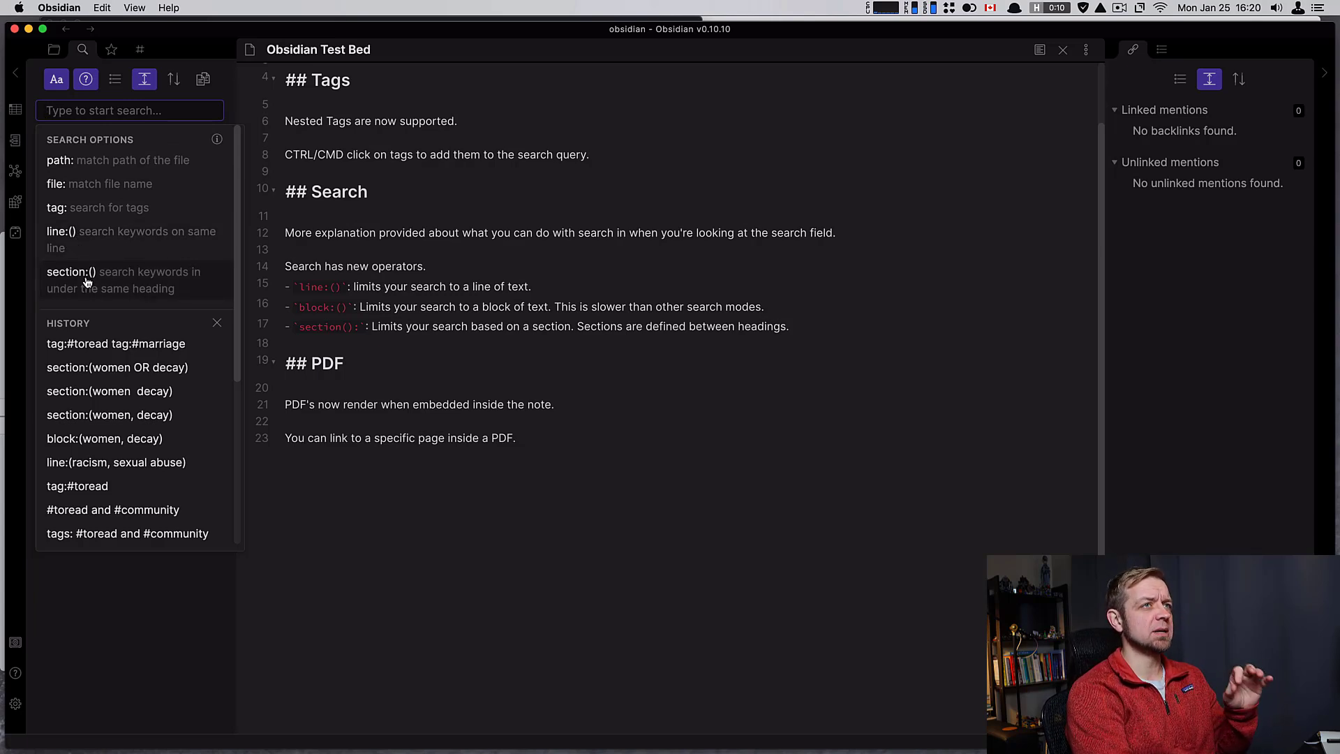
pyautogui.moveTo(96, 248)
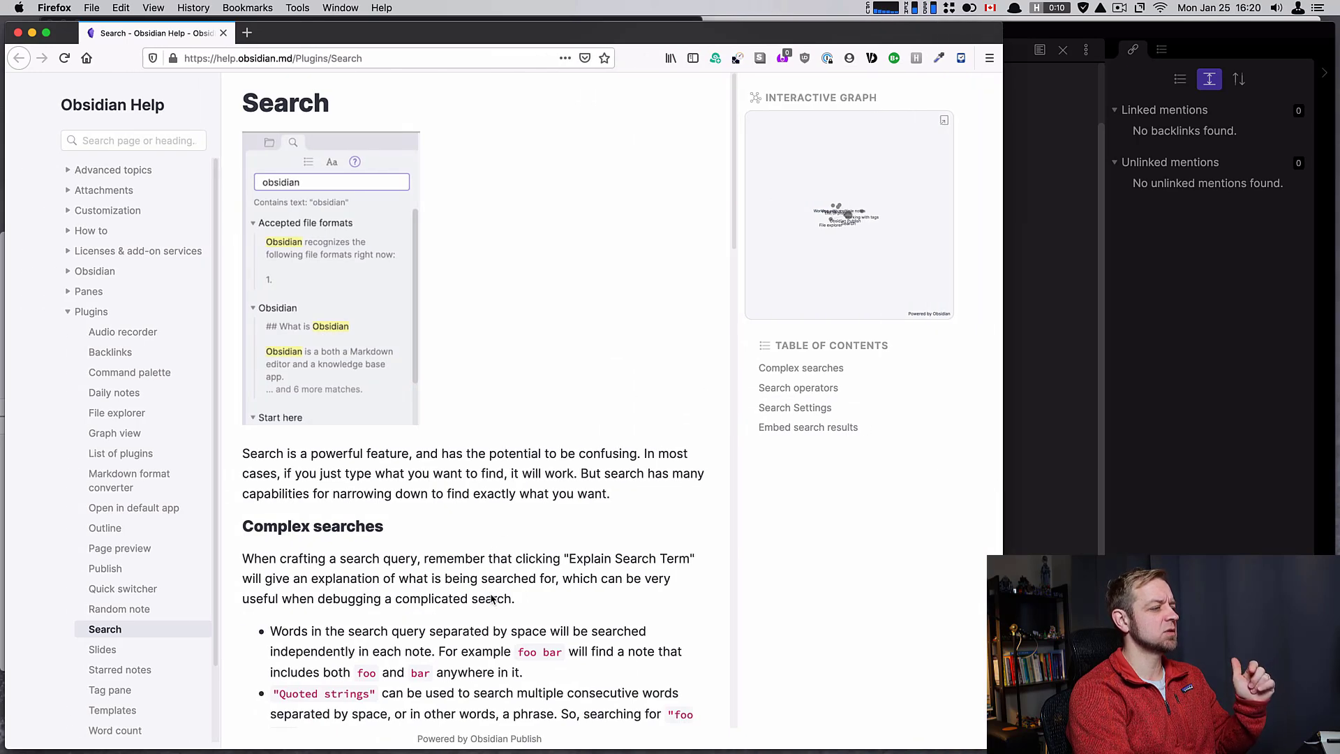
# Scroll the Obsidian Help Search page down to the Complex searches section
pyautogui.scroll(-3)
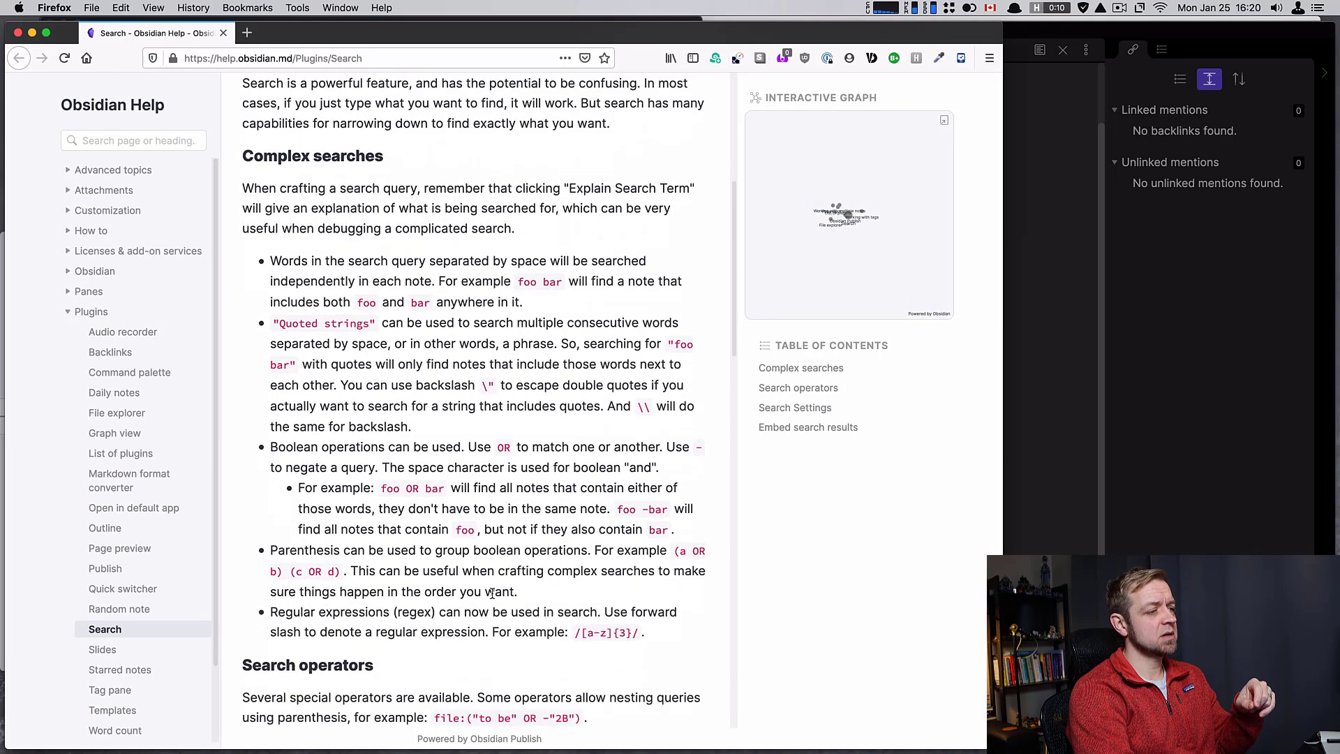
pyautogui.scroll(-3)
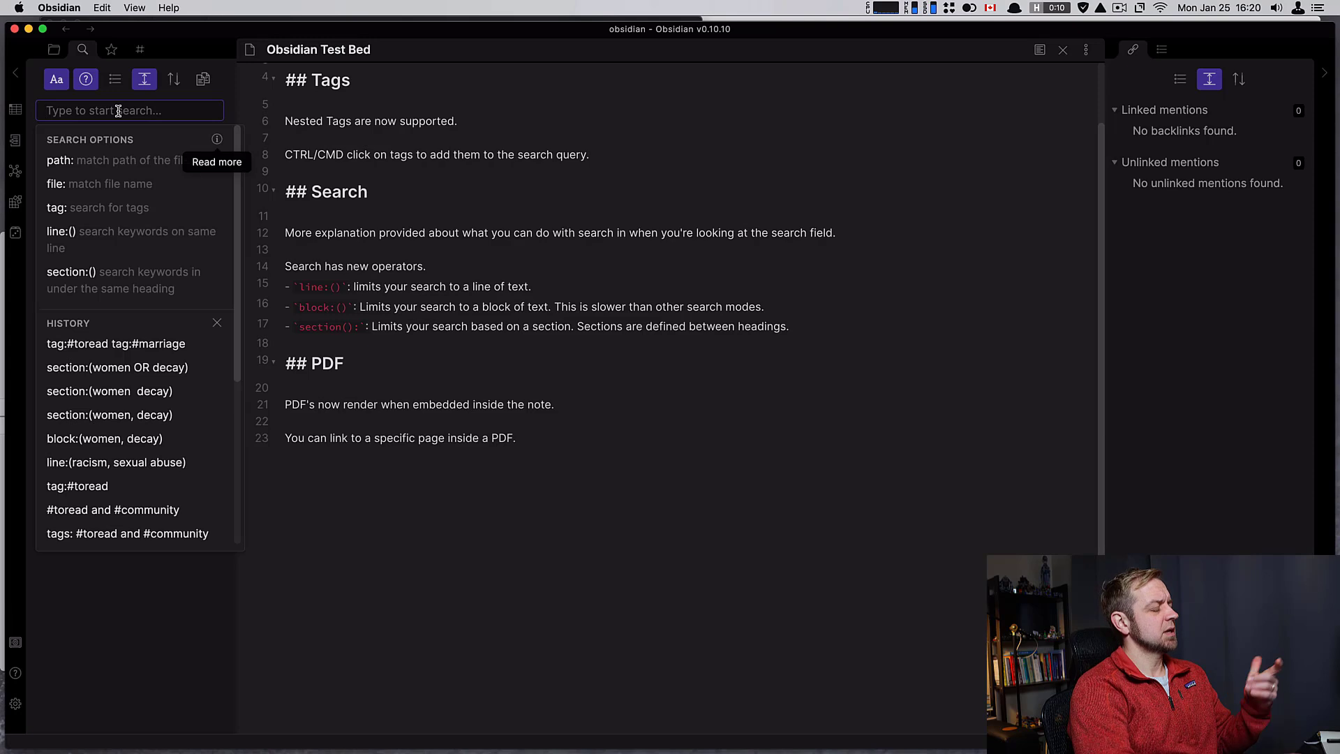
# Search line:(racism, sexual) for notes with both words on one line
pyautogui.write('line:(racism,')
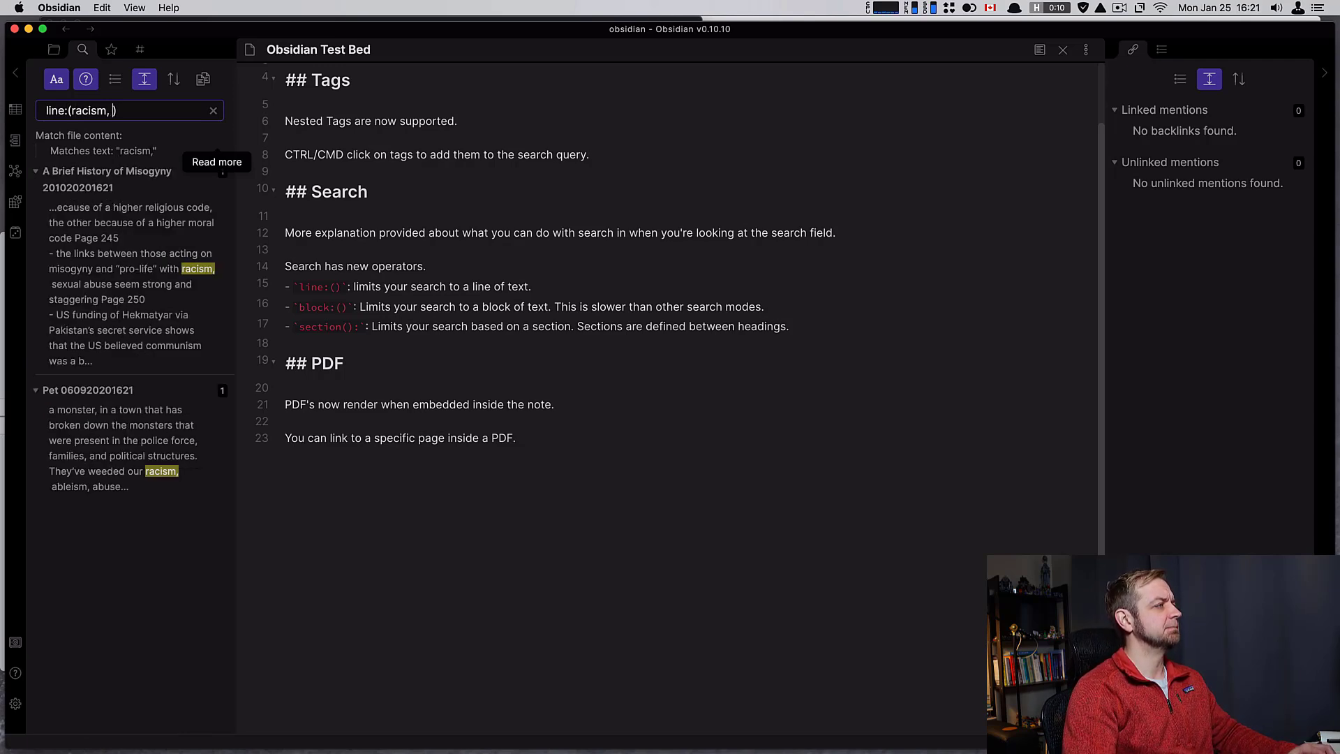
pyautogui.write('sex')
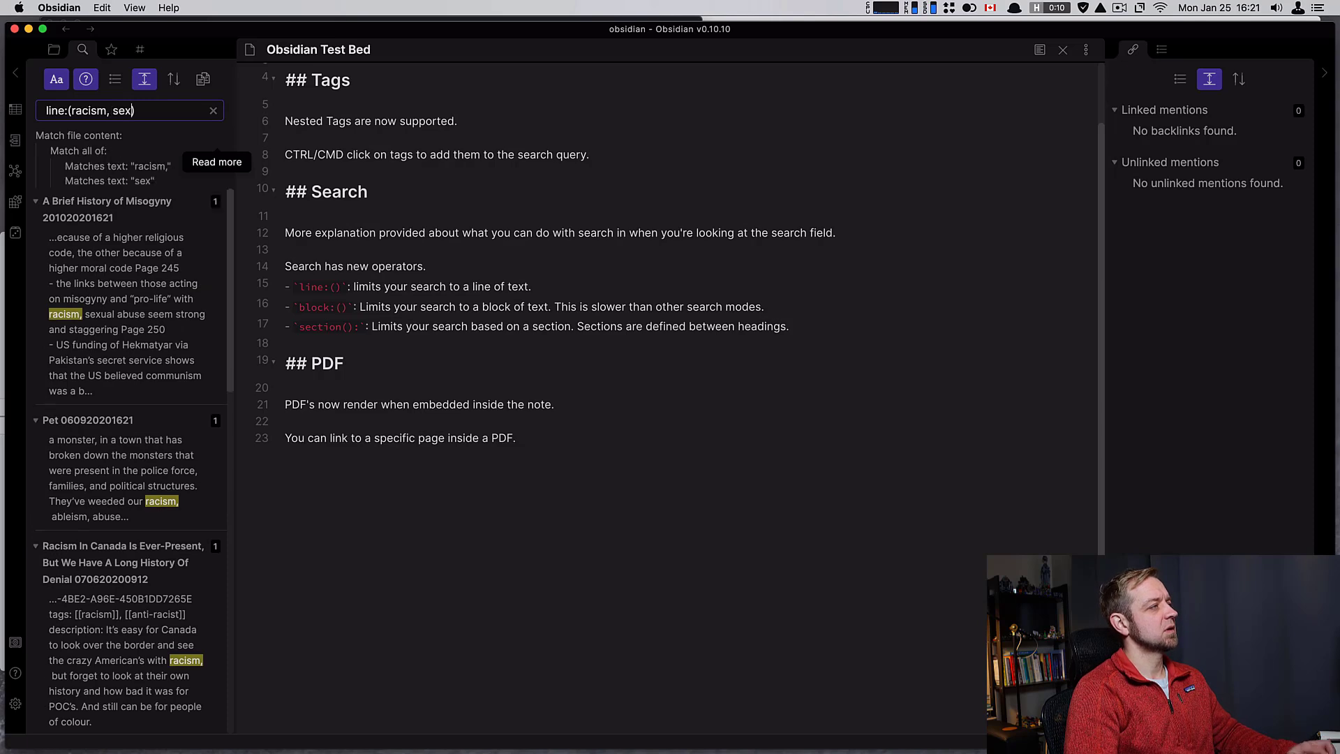
pyautogui.write('ual')
pyautogui.write('obsidiant')
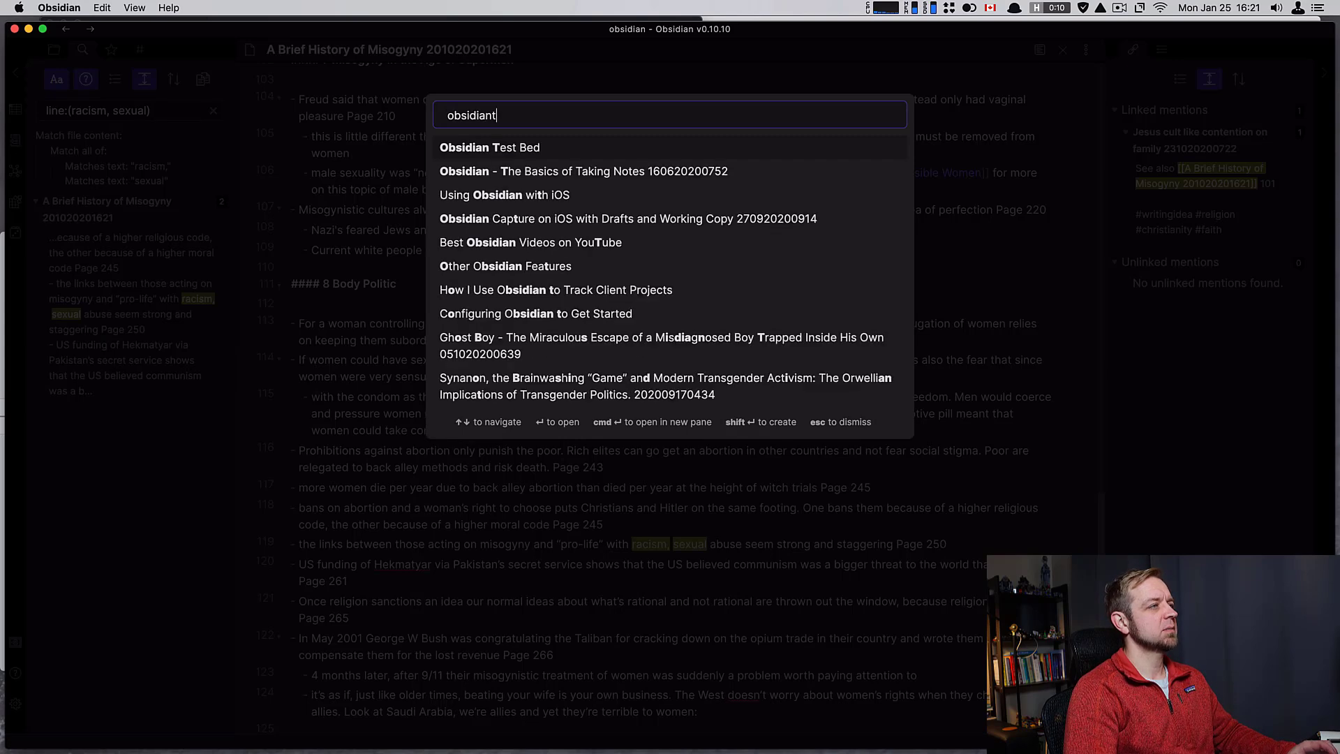
# Reopen the Obsidian Test Bed note from the quick switcher
pyautogui.click(489, 146)
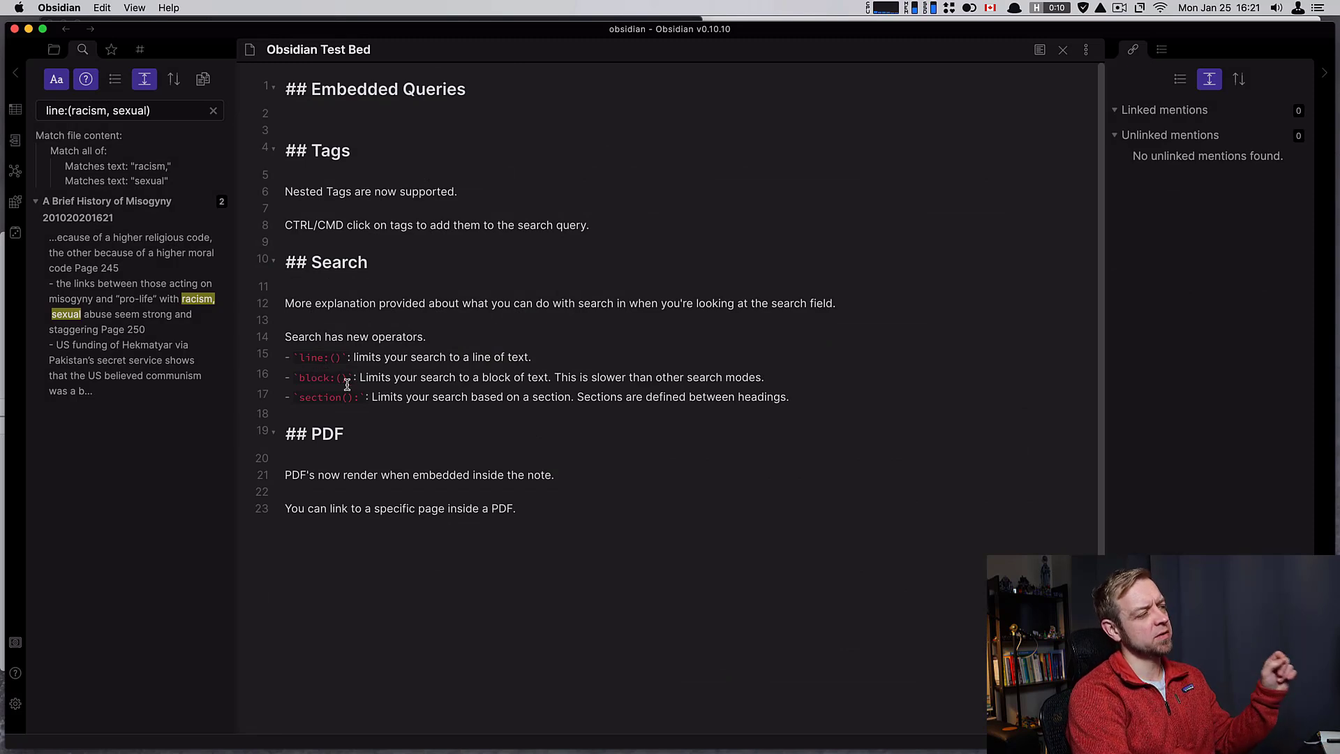
pyautogui.moveTo(323, 396)
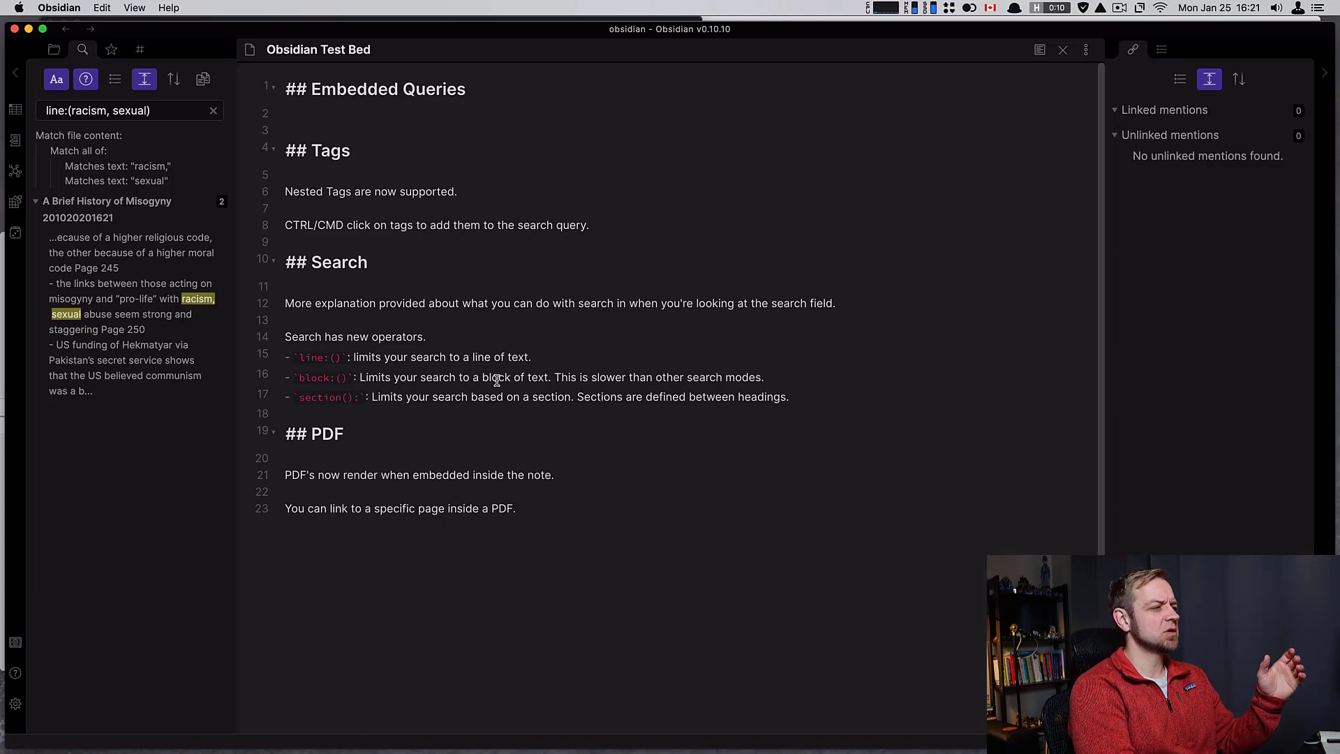
pyautogui.moveTo(547, 376)
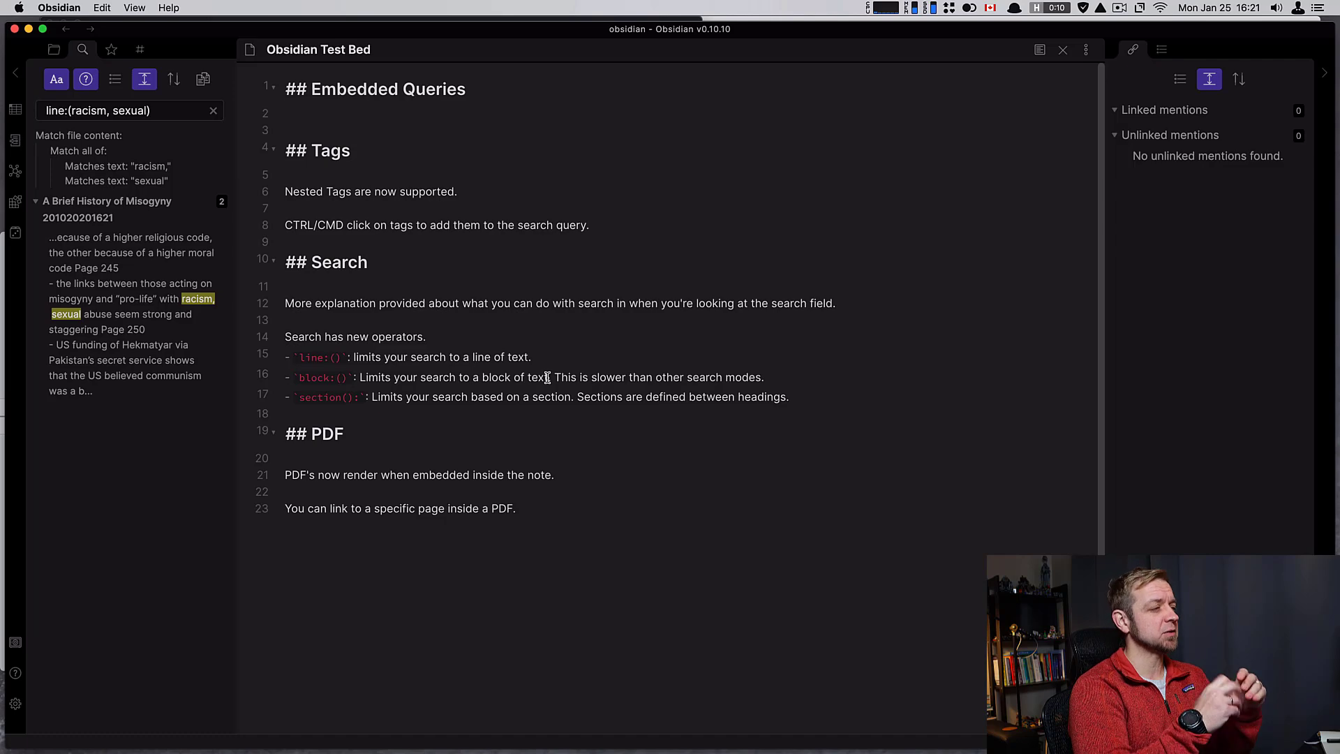
pyautogui.moveTo(562, 475)
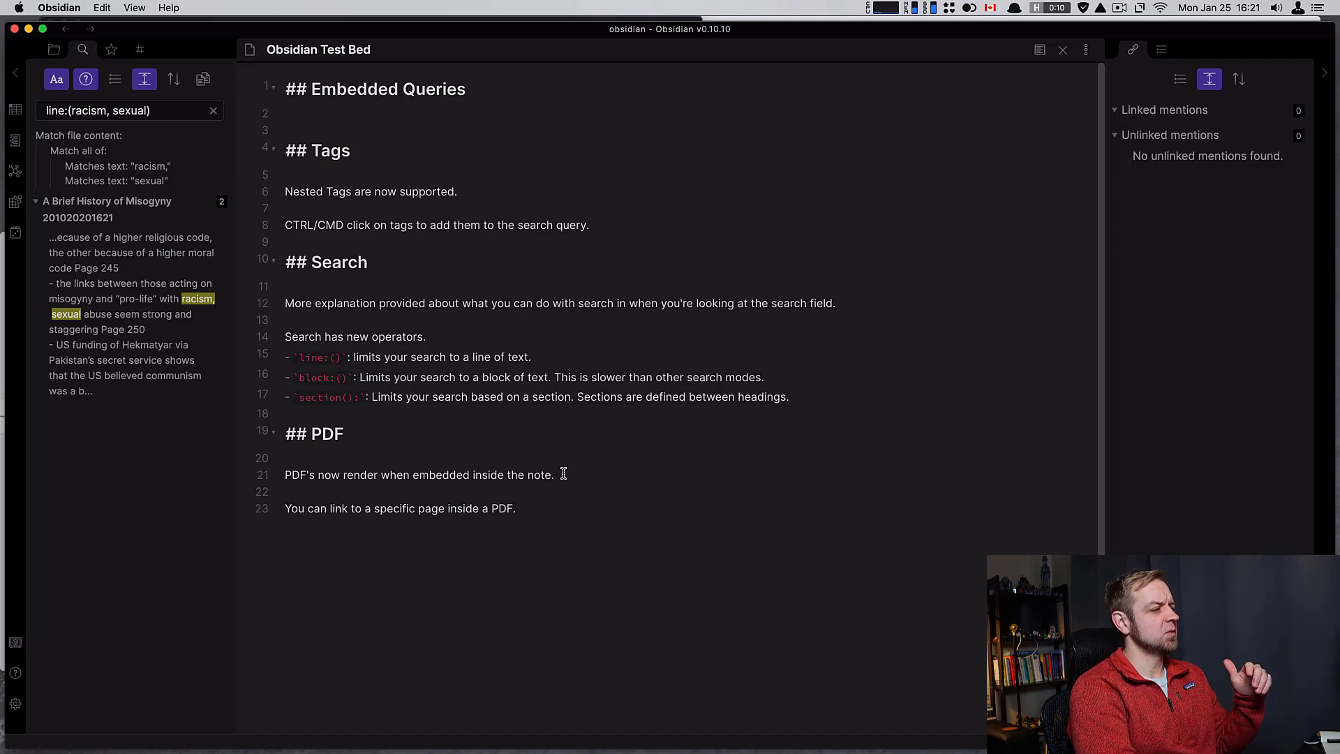
# Embed TCoDEVONthink3-1.pdf under the PDF section with ![[ link syntax
pyautogui.click(214, 111)
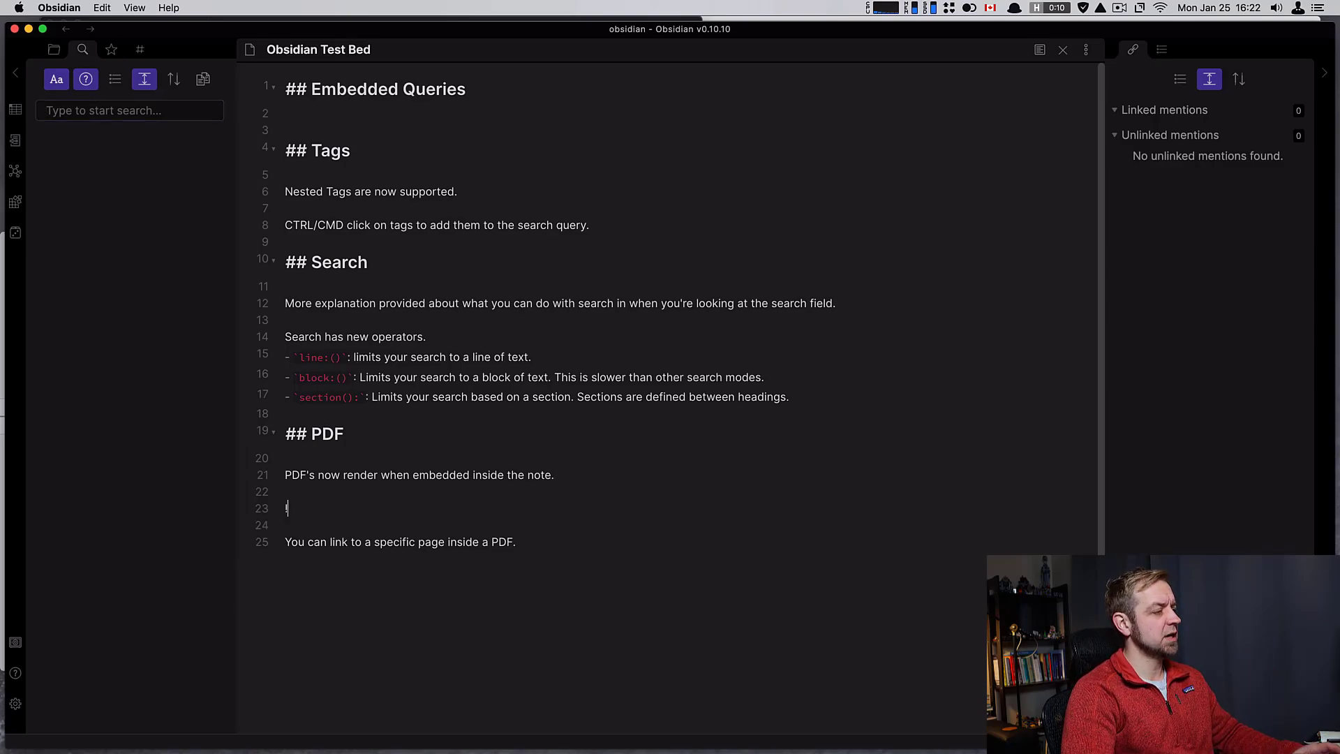
pyautogui.write('![[')
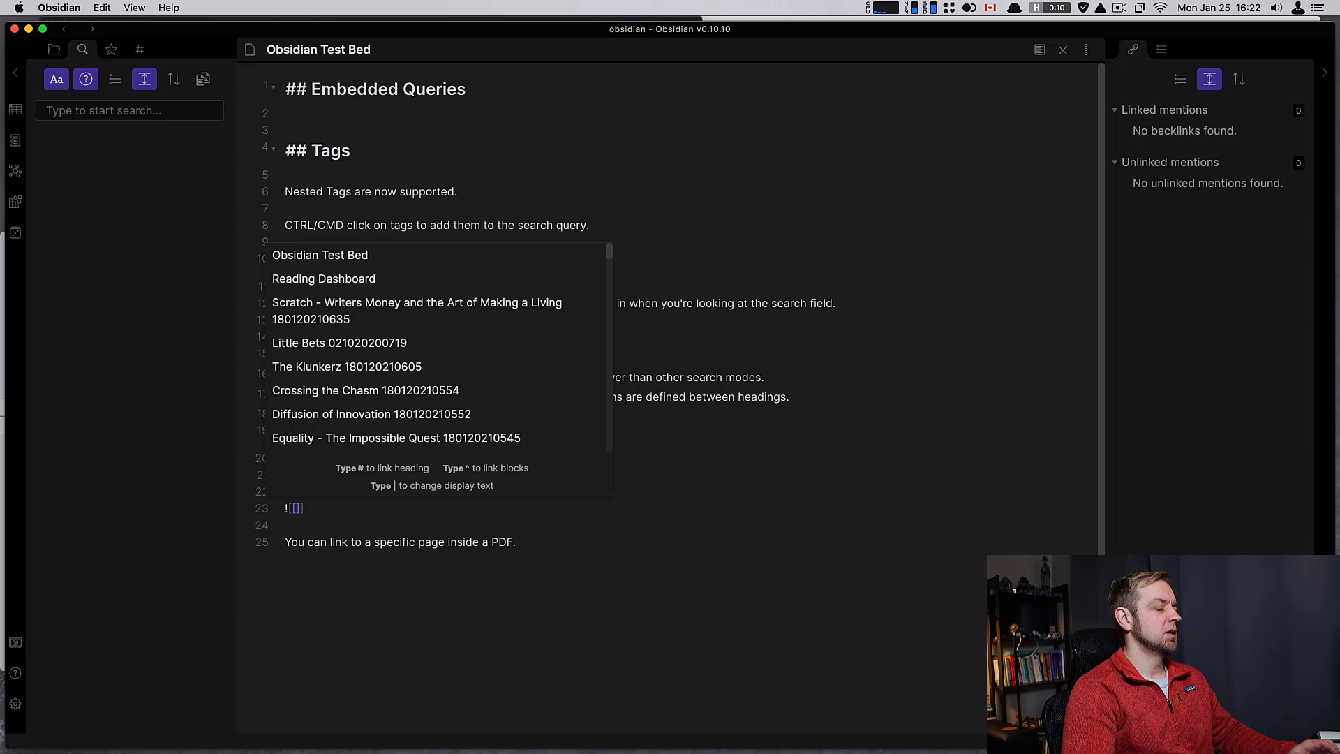
pyautogui.write('Dev')
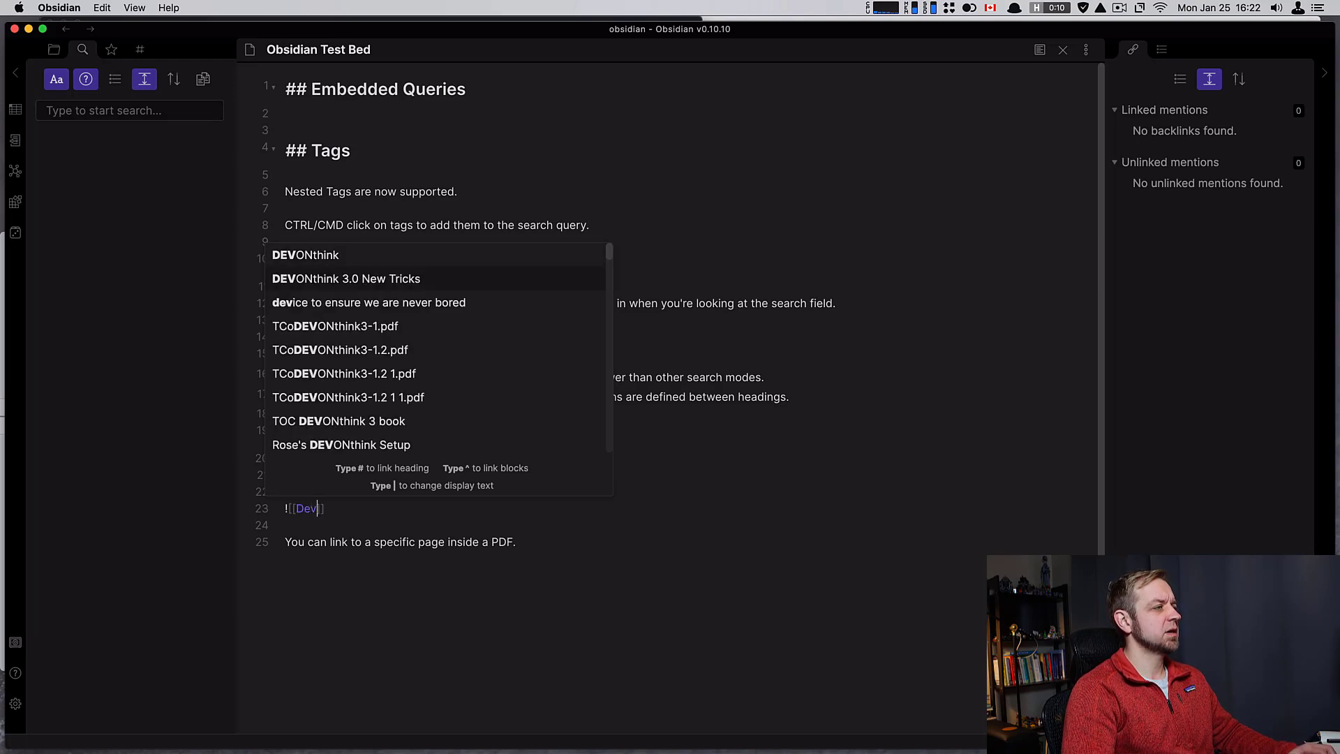
pyautogui.click(335, 325)
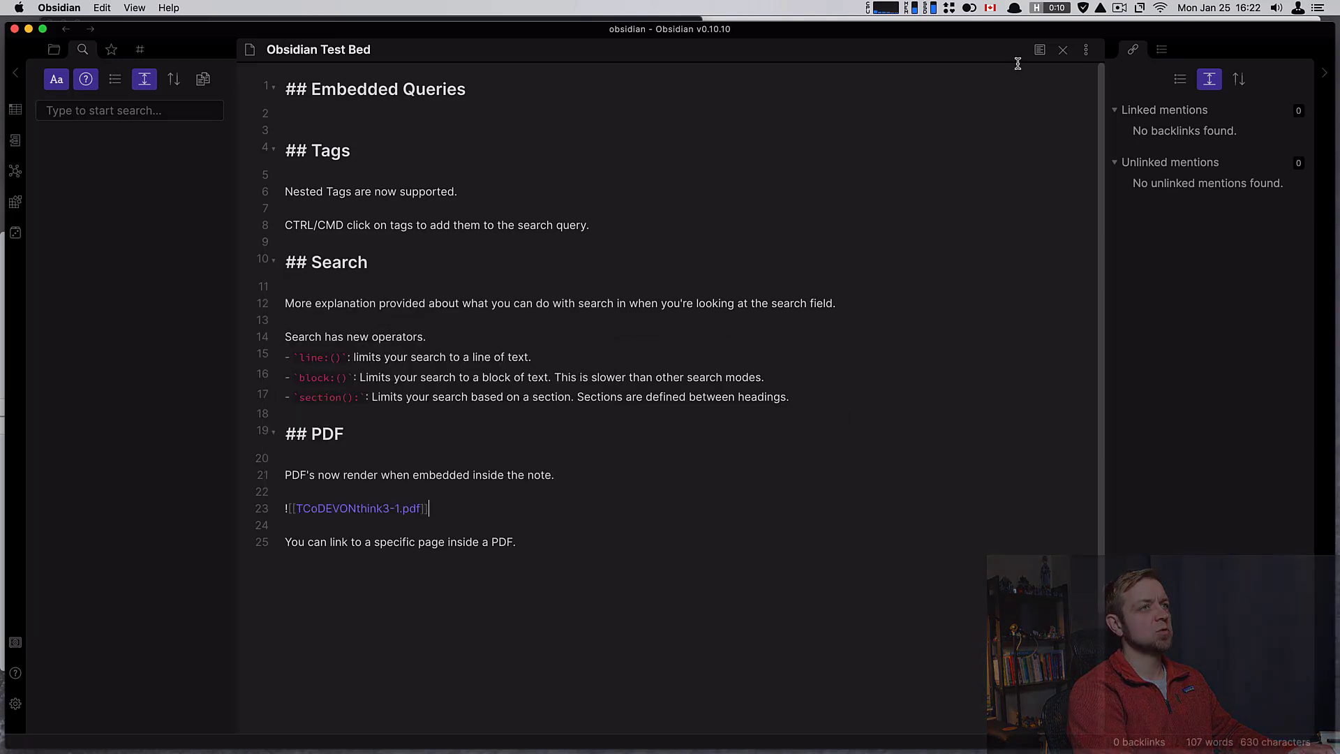
# Preview the embedded PDF, page through it, and return to editing
pyautogui.click(1040, 49)
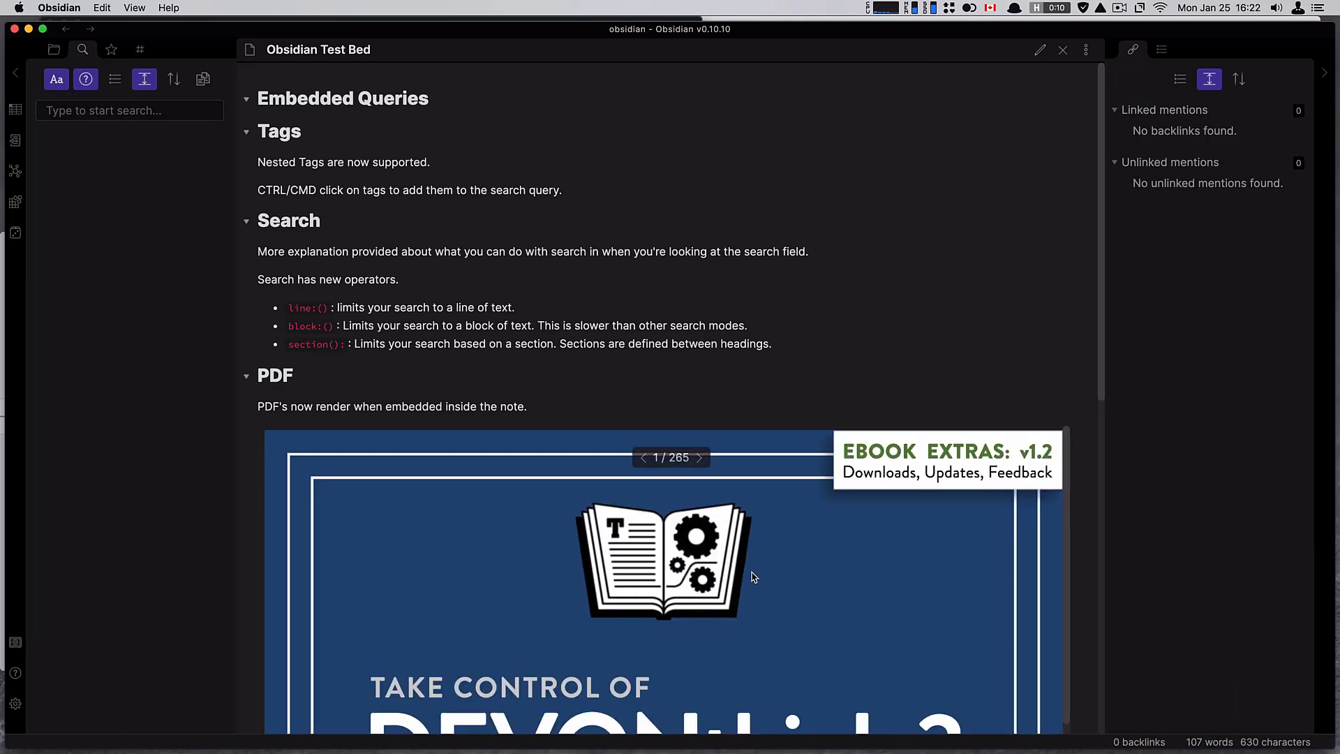
pyautogui.scroll(-3)
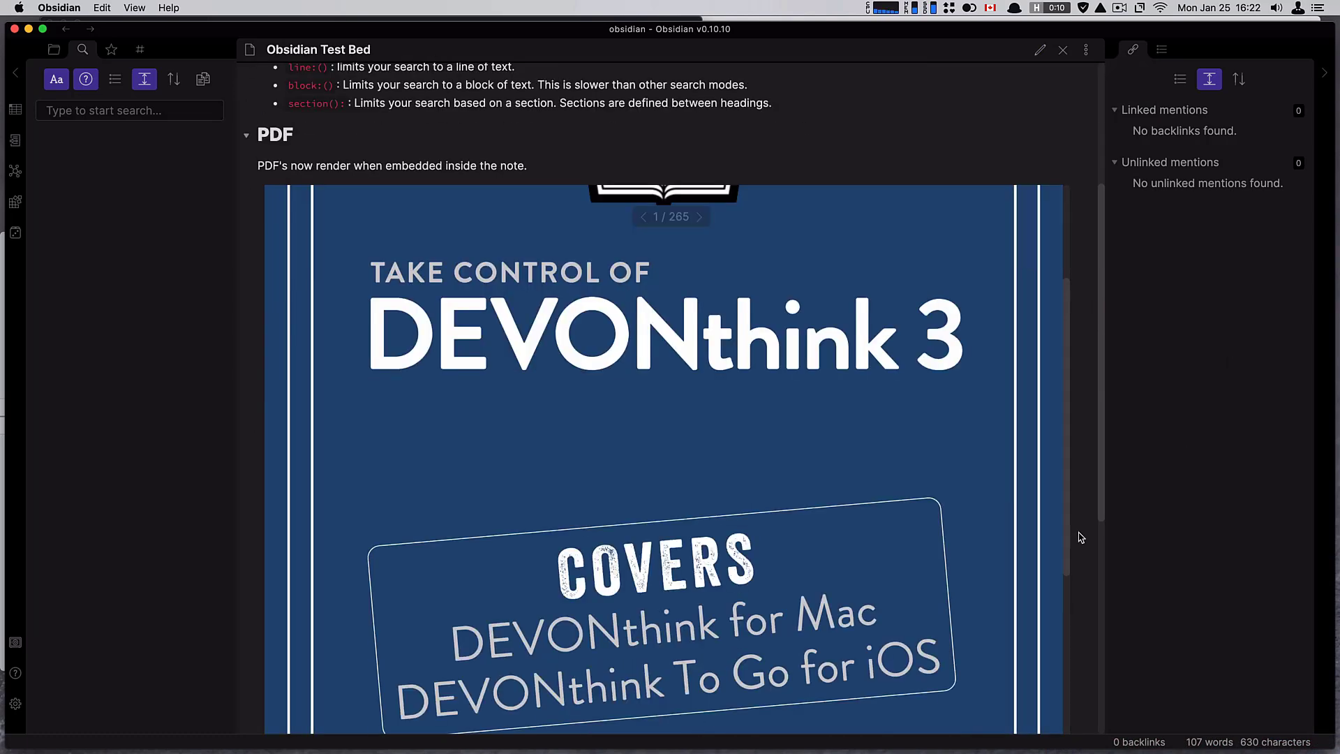
pyautogui.scroll(3)
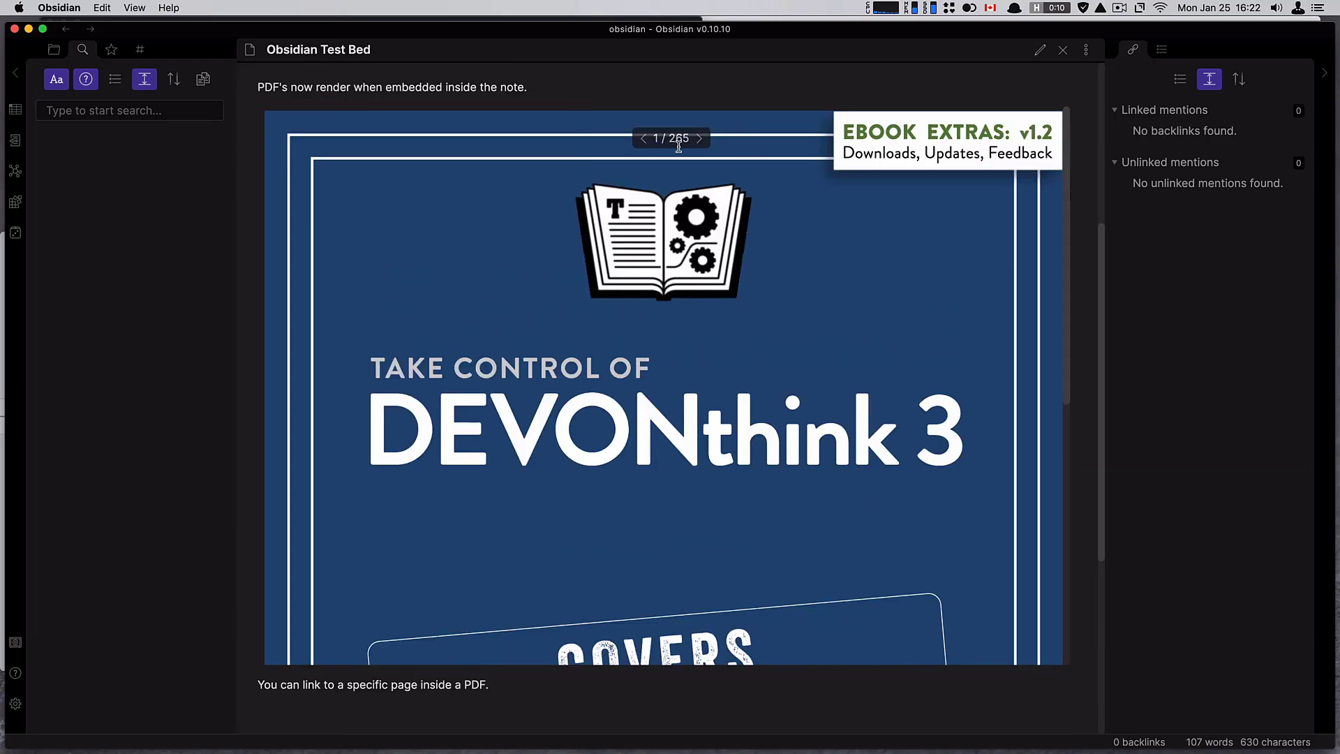
pyautogui.click(698, 138)
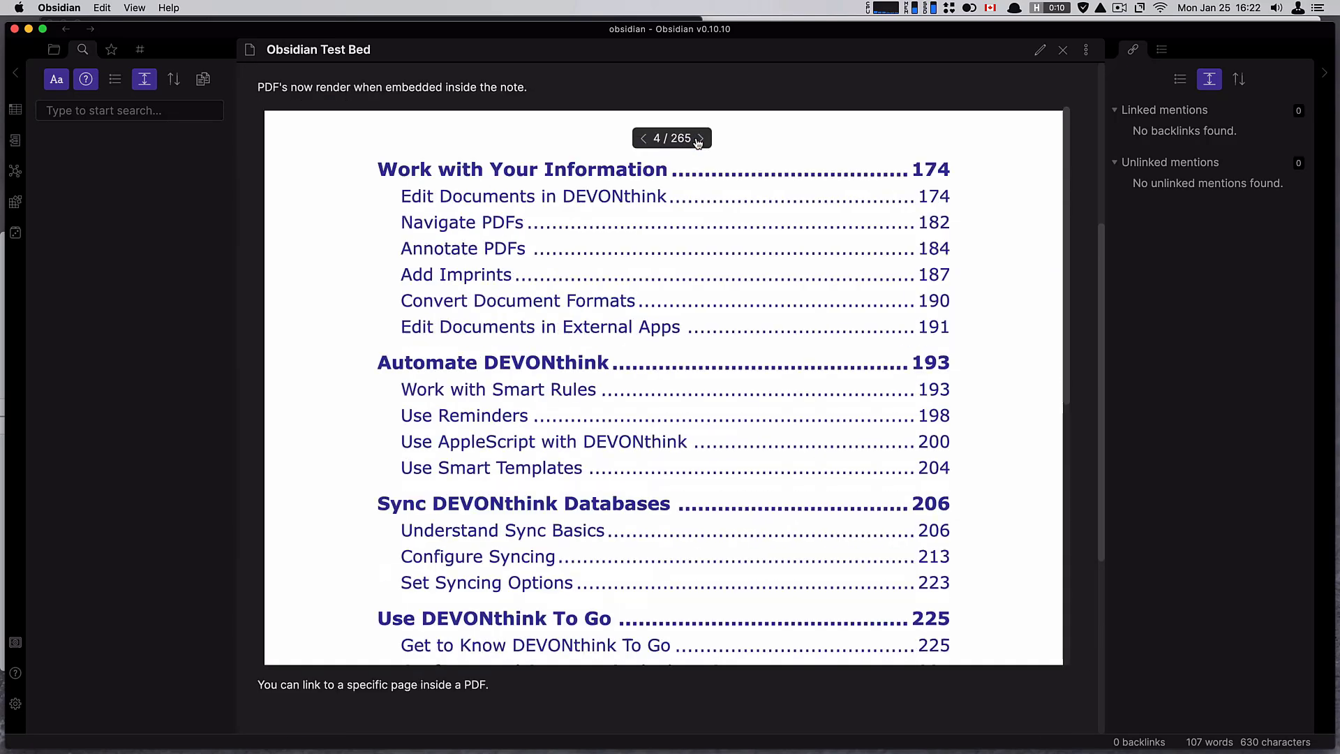
pyautogui.click(643, 139)
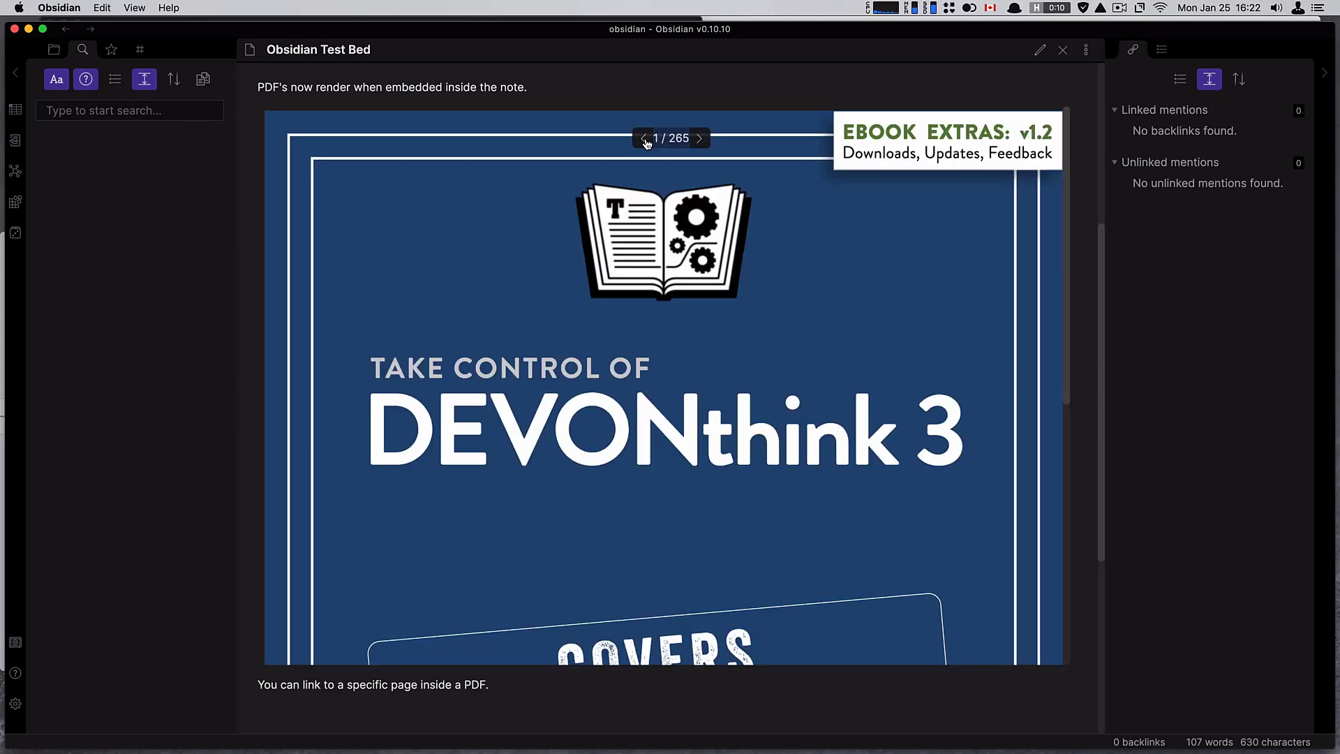
pyautogui.click(1038, 49)
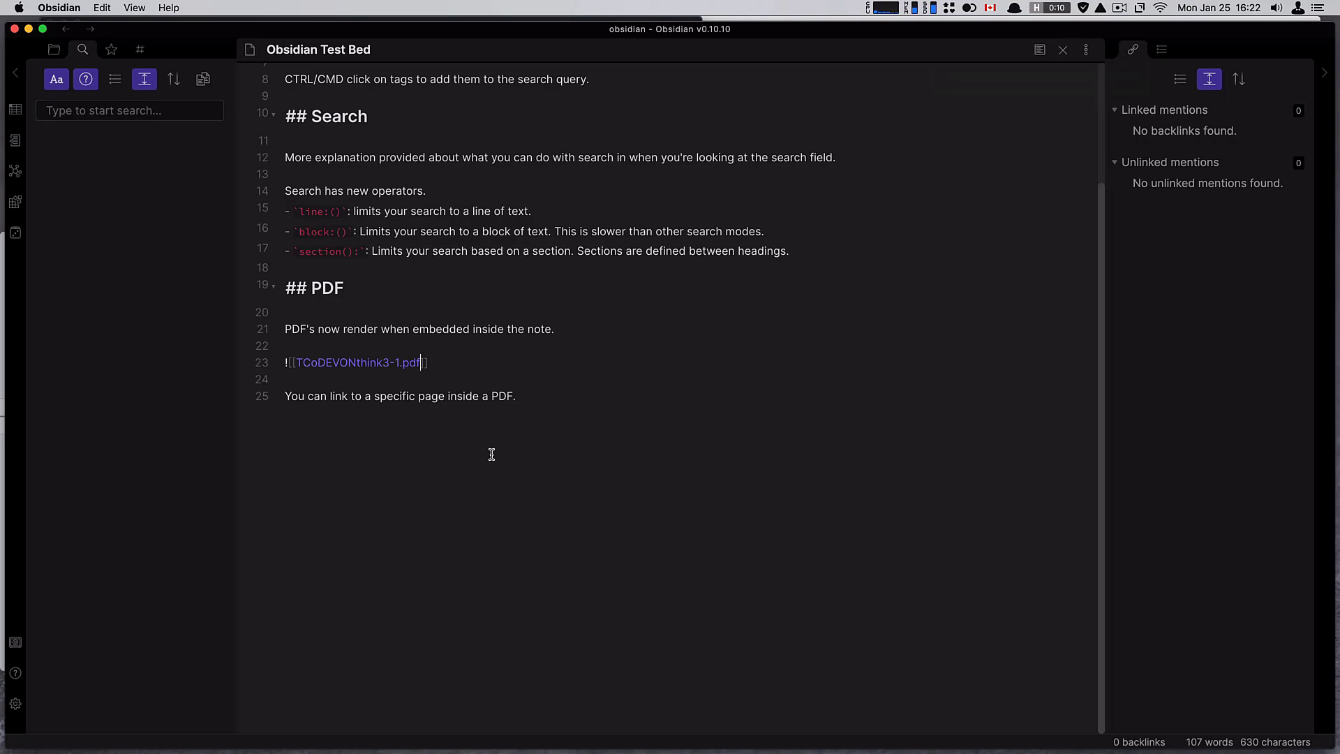
# Point the embedded DEVONthink PDF to page 37, check it in preview, and return to editing
pyautogui.write('#page=')
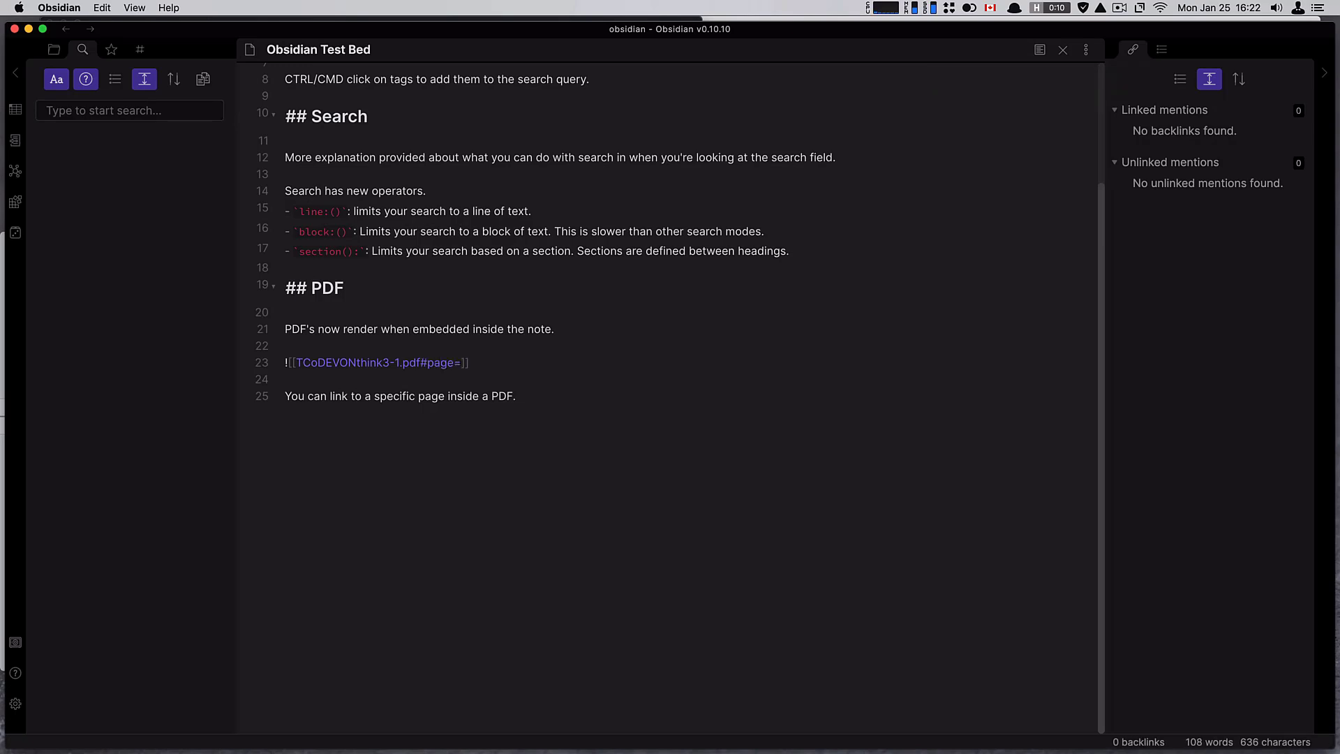
pyautogui.write('37')
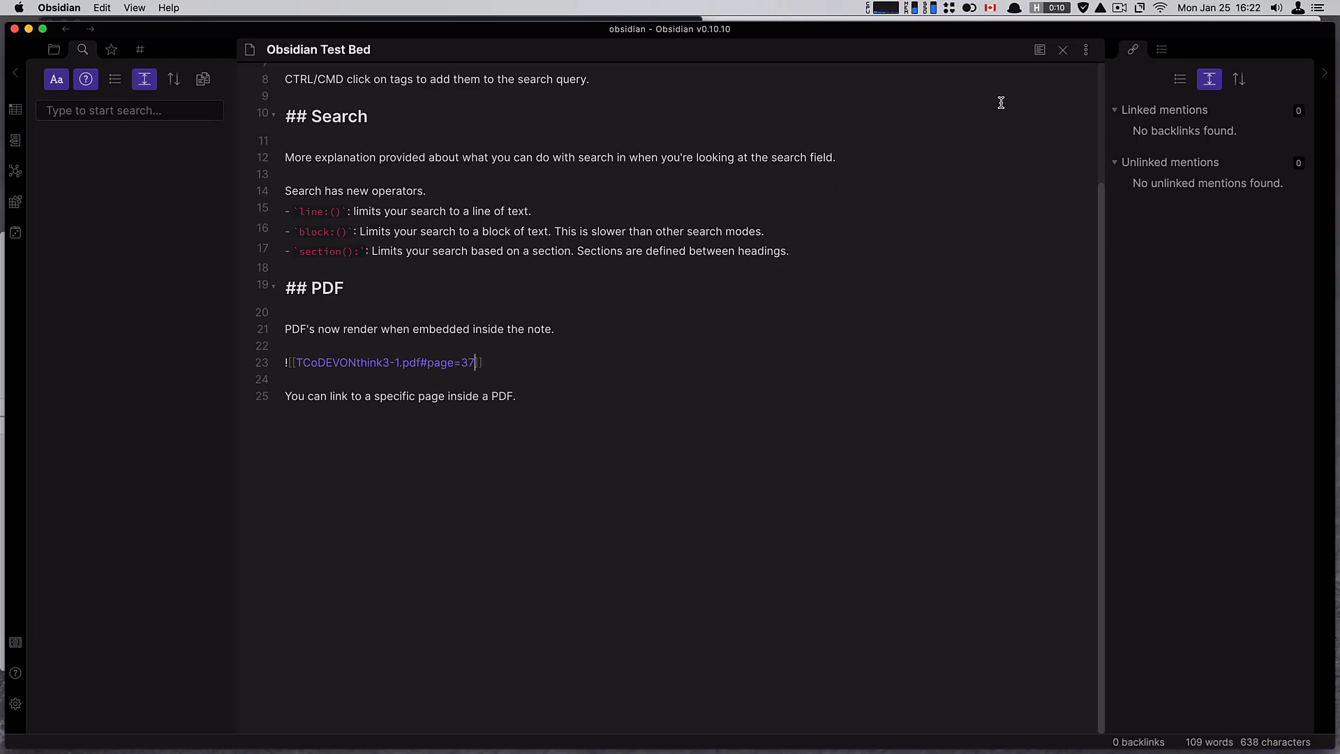
pyautogui.moveTo(1038, 51)
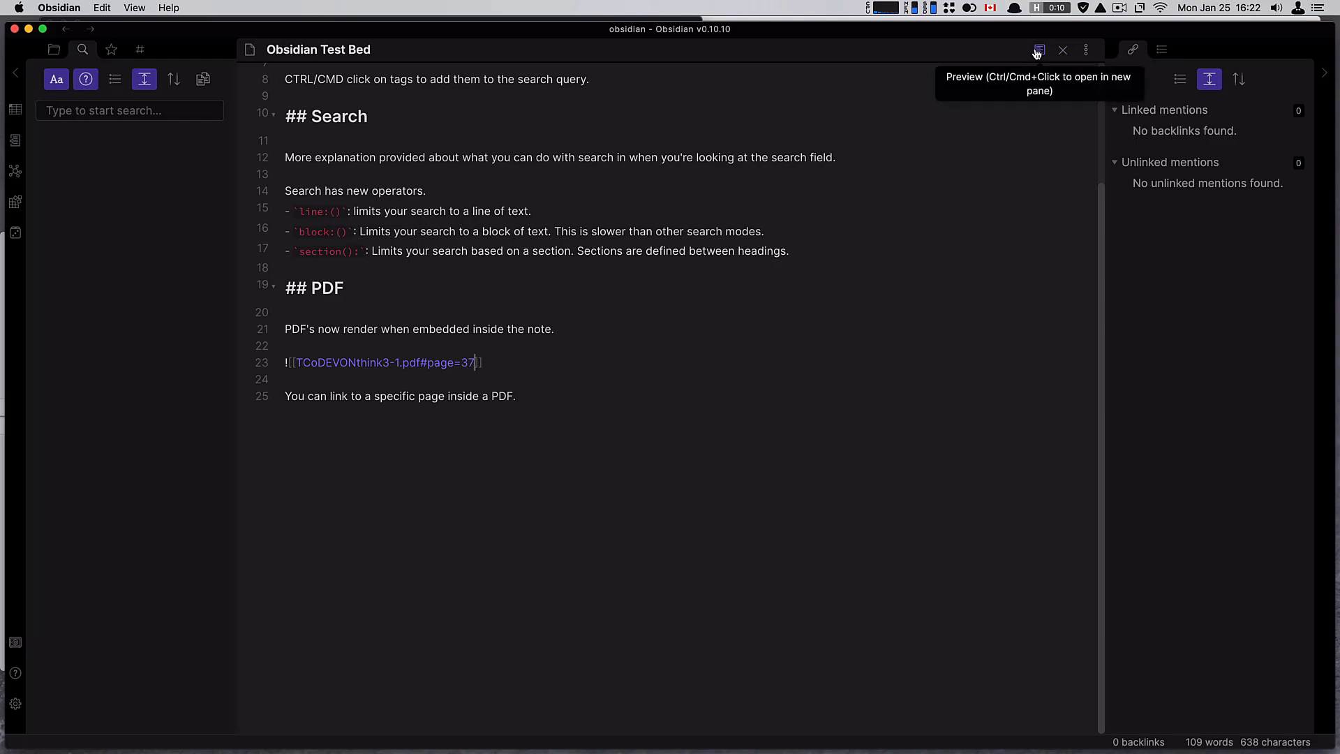
pyautogui.click(1039, 49)
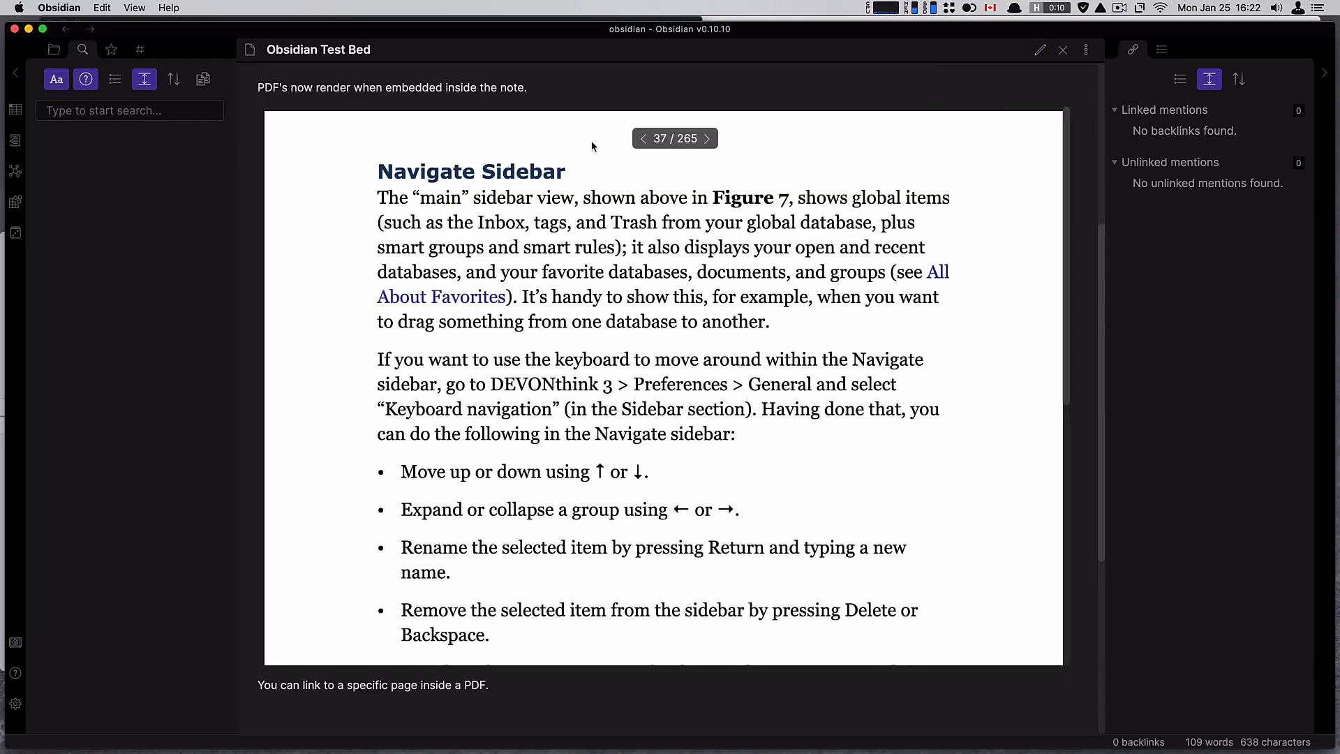
pyautogui.click(1040, 49)
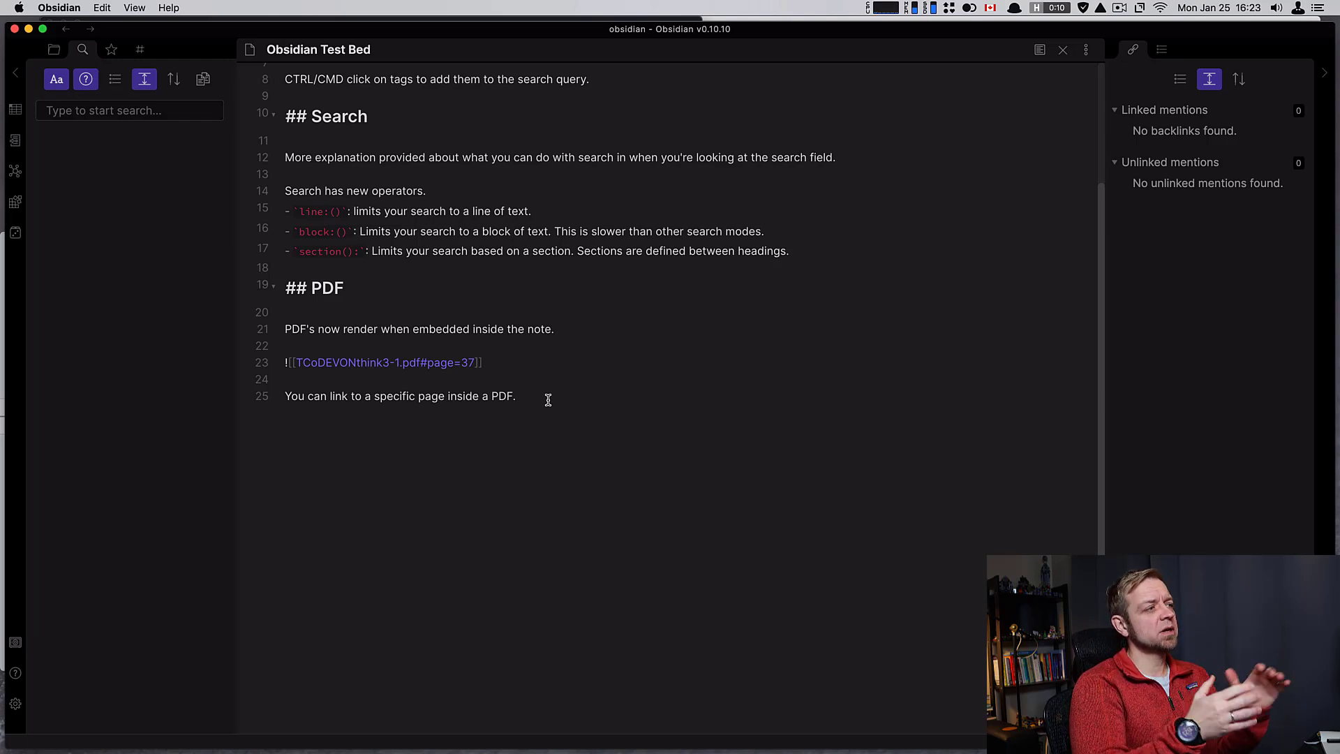
pyautogui.scroll(3)
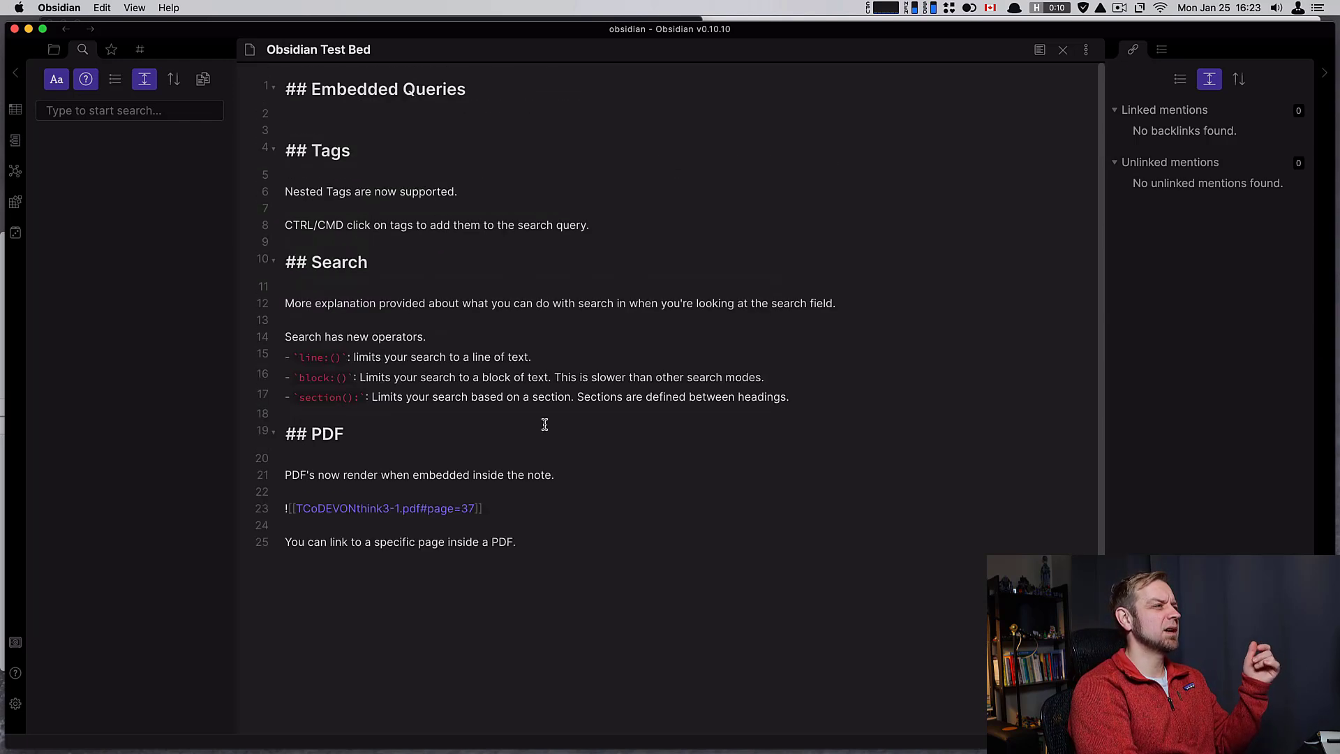